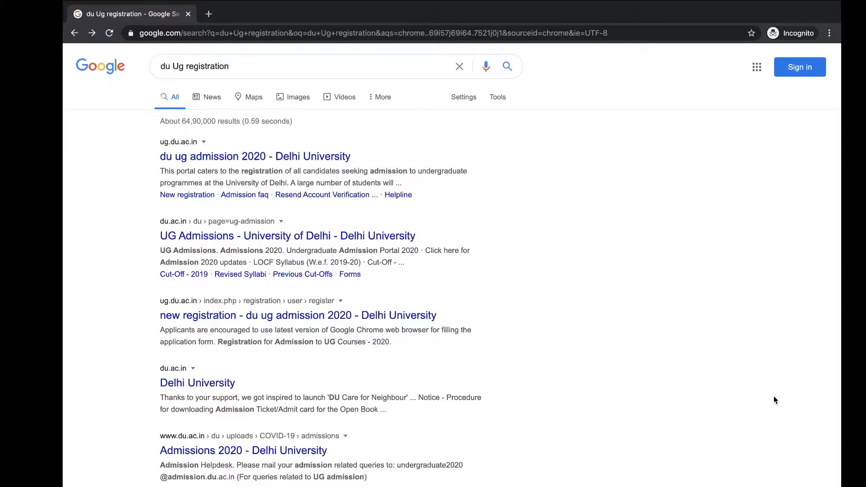
mouse_move(325, 194)
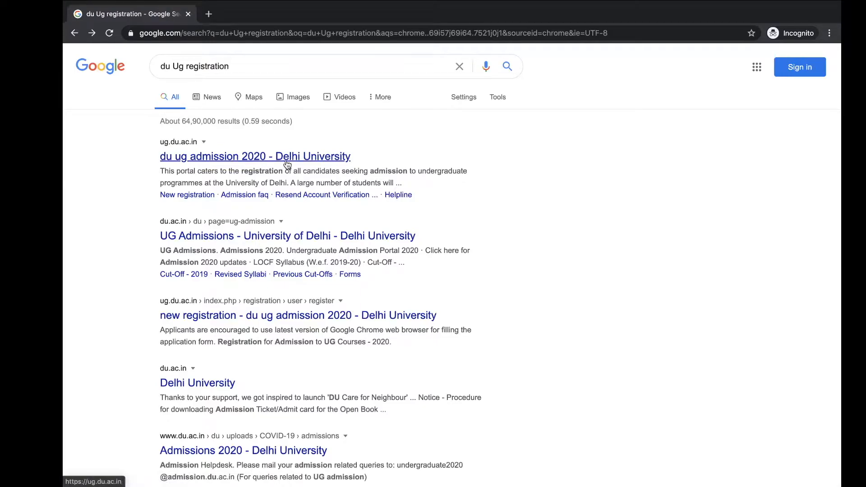
Open the 'du ug admission 2020 - Delhi University' search result and dismiss the low battery notice.
left_click(254, 156)
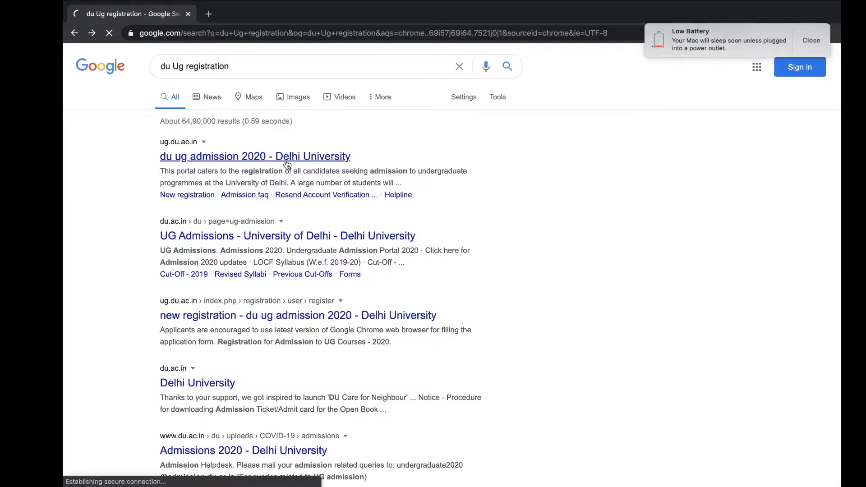
left_click(254, 157)
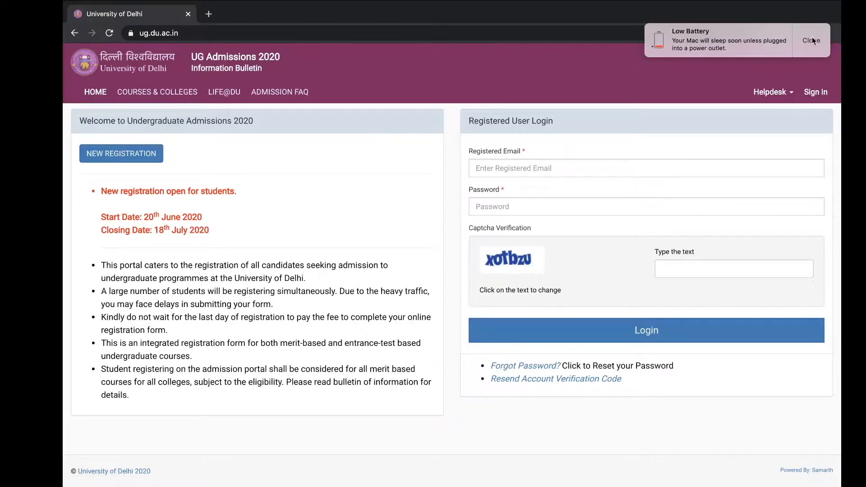
left_click(812, 40)
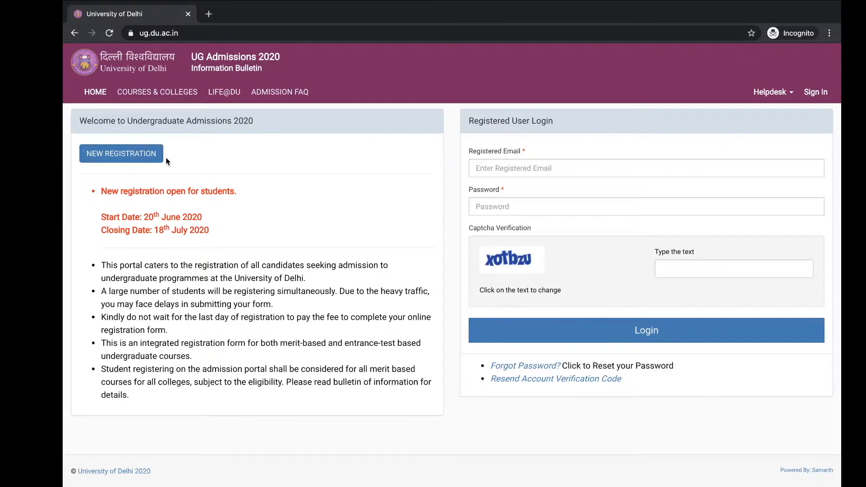
left_click(121, 153)
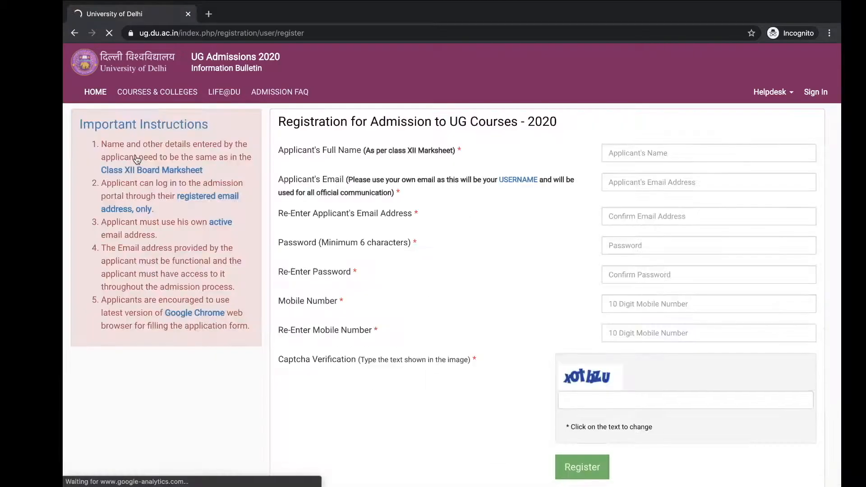
left_click(709, 153)
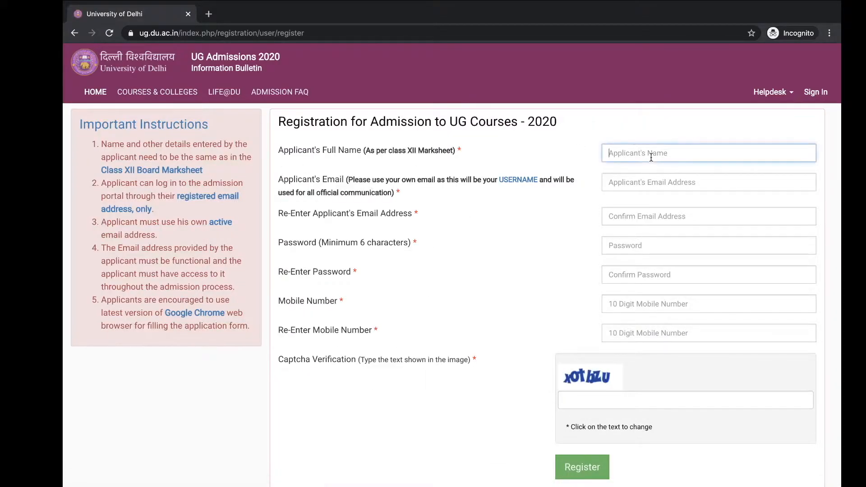
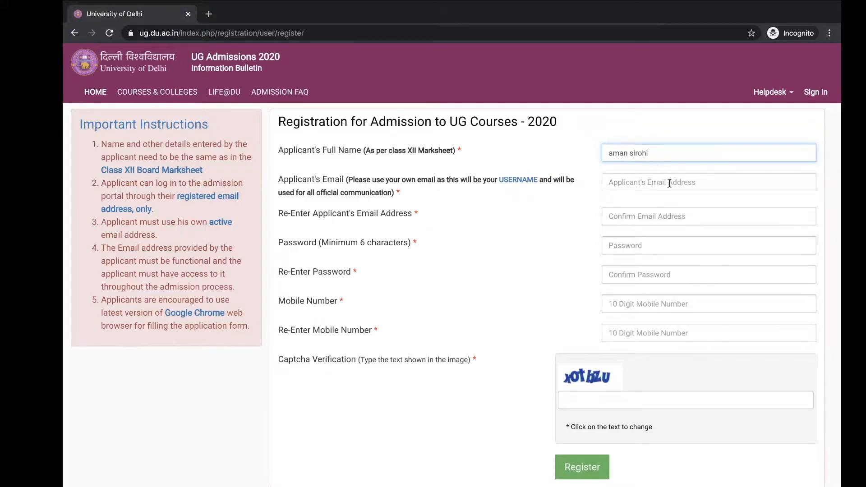
Enter the applicant's Gmail email address on the registration form.
left_click(708, 182)
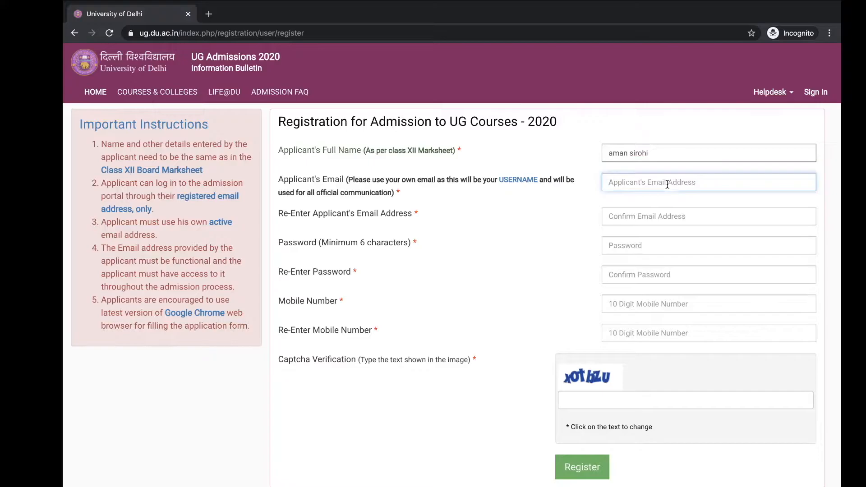
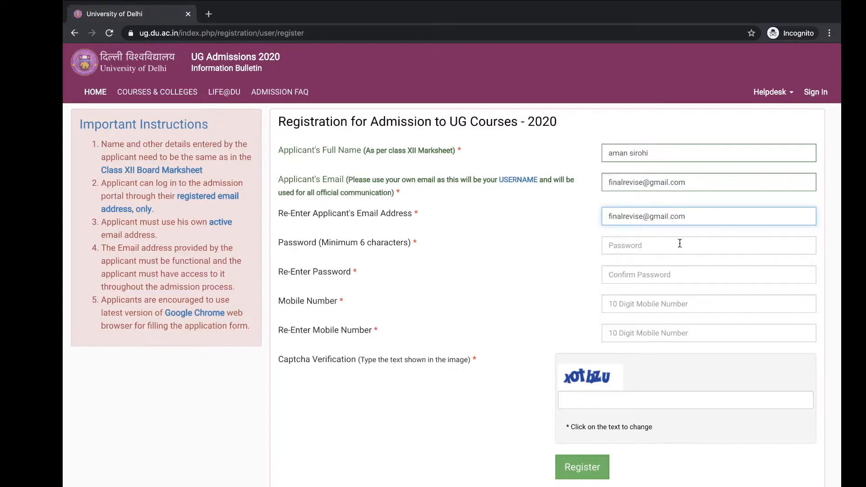
Enter and confirm the account password, correcting a mistyped confirmation.
left_click(708, 246)
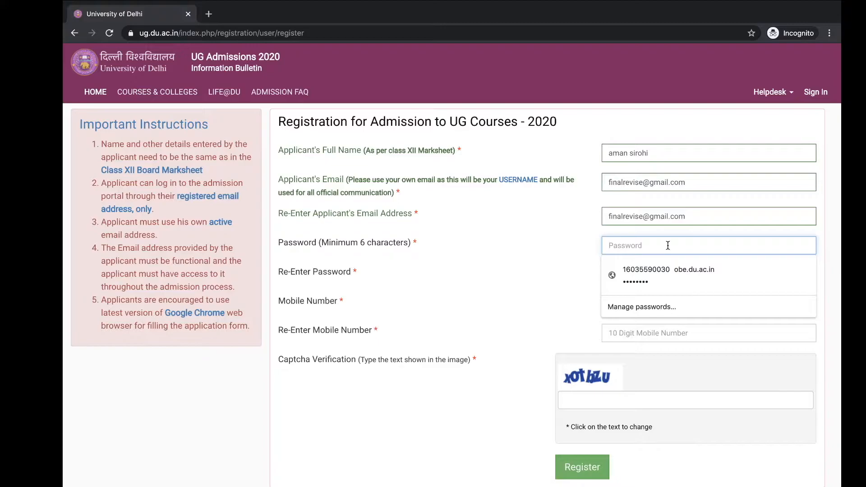
type("••••")
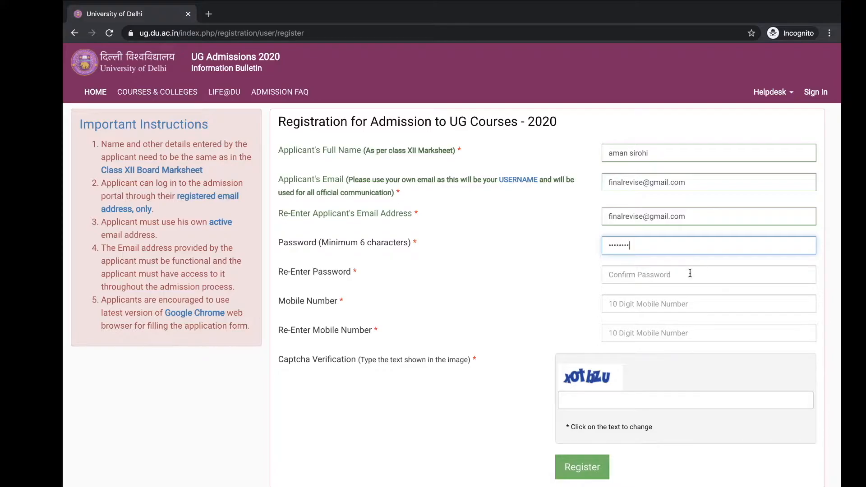
type("••••")
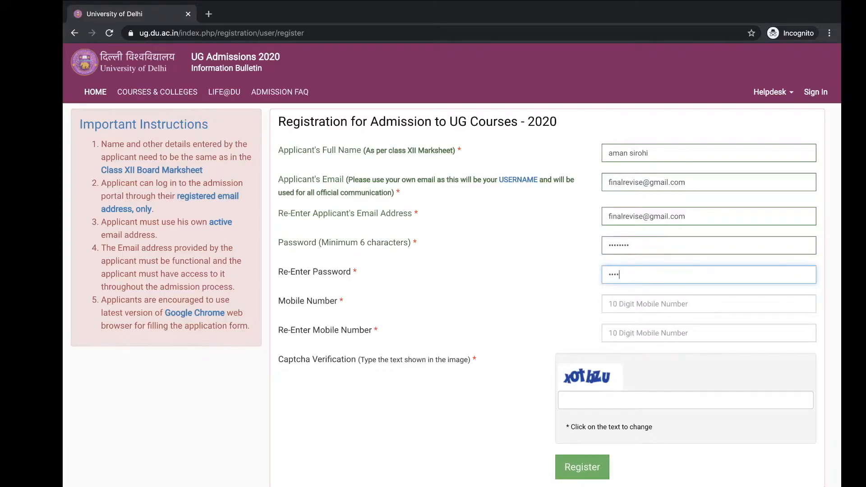
key("backspace")
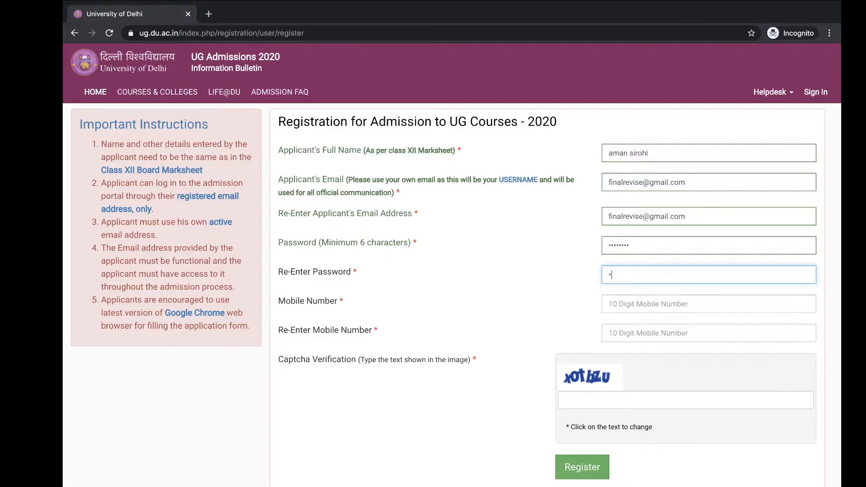
type("•••••••")
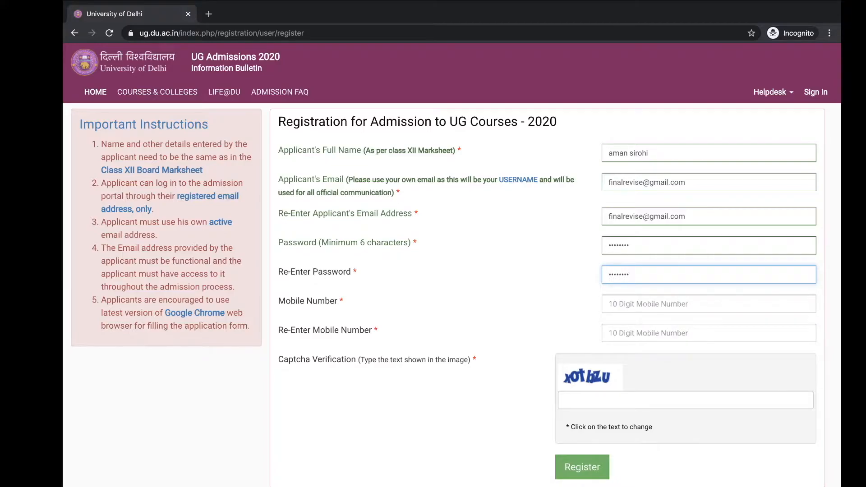
Enter the mobile number and captcha, then submit the registration form.
left_click(709, 304)
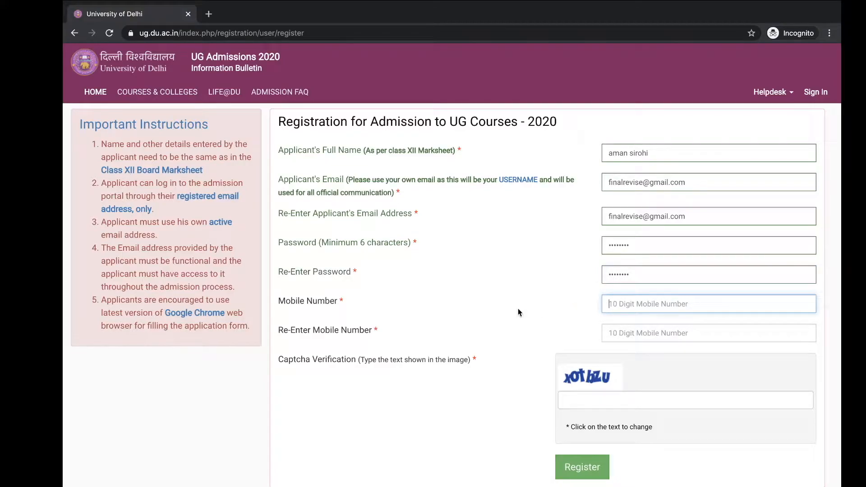
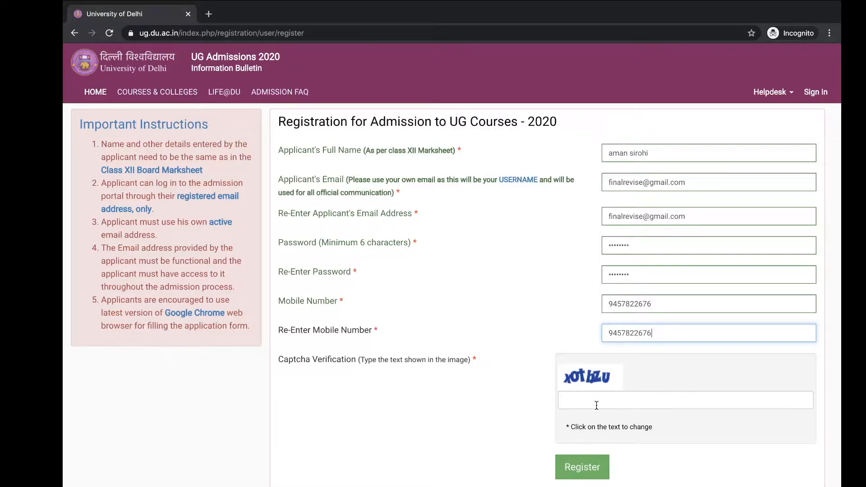
type("xotbzu")
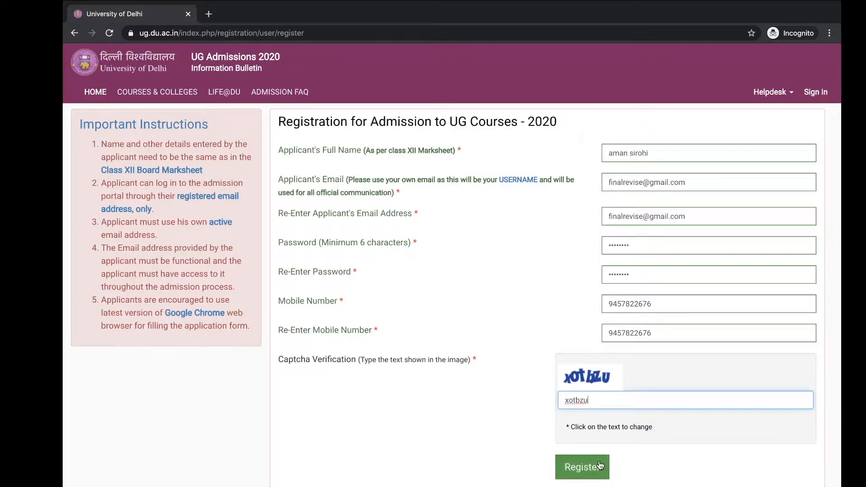
left_click(581, 467)
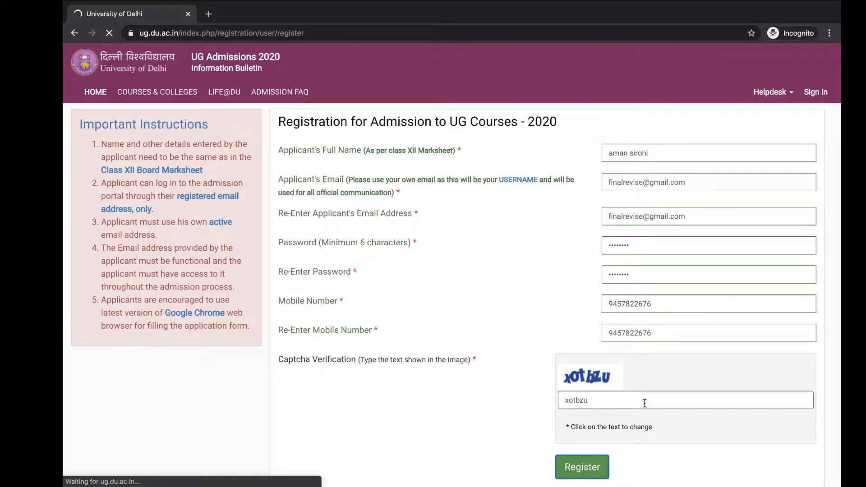
Enter the received OTP and the captcha, and submit them for verification.
left_click(581, 466)
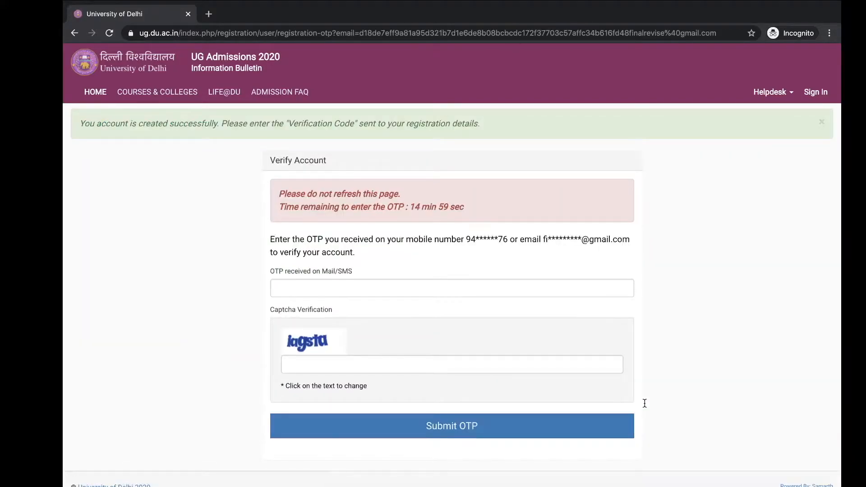
mouse_move(358, 302)
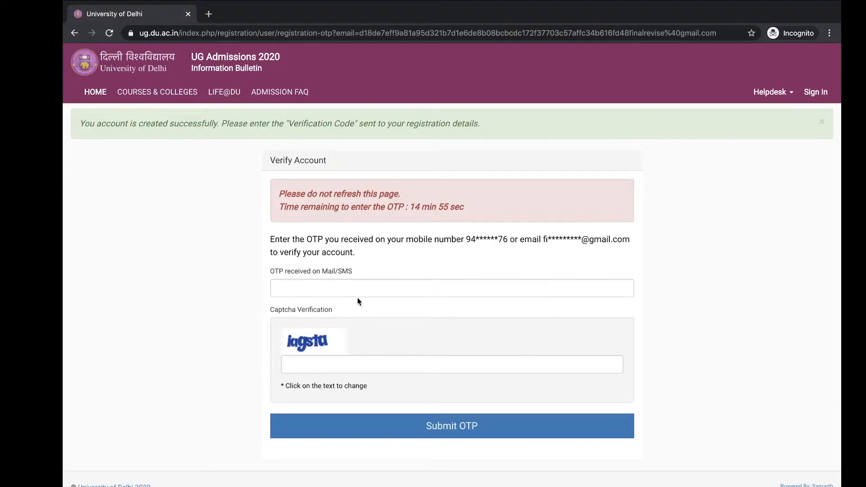
left_click(451, 288)
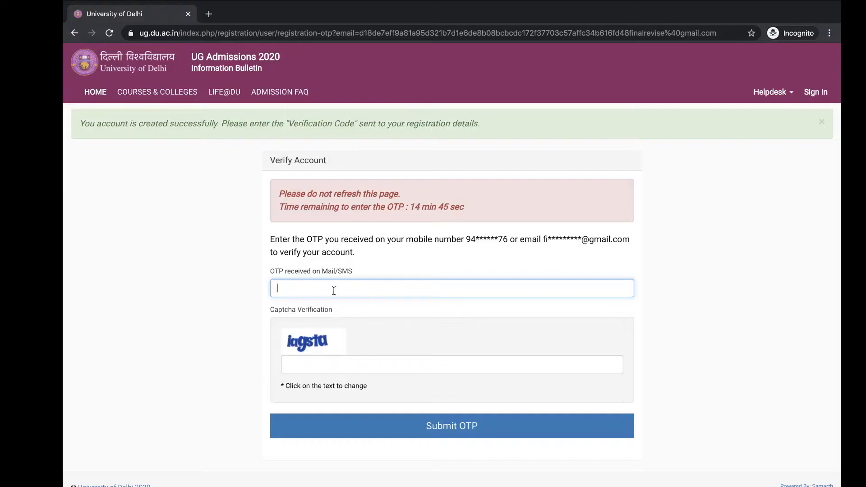
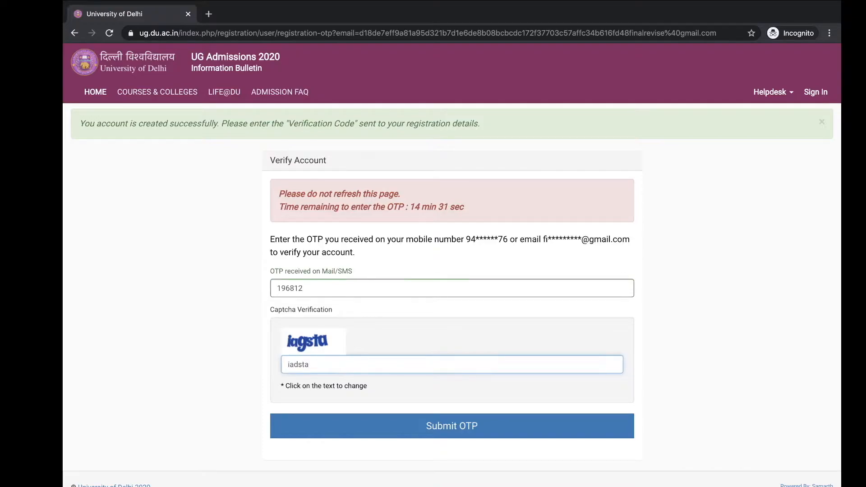
left_click(451, 425)
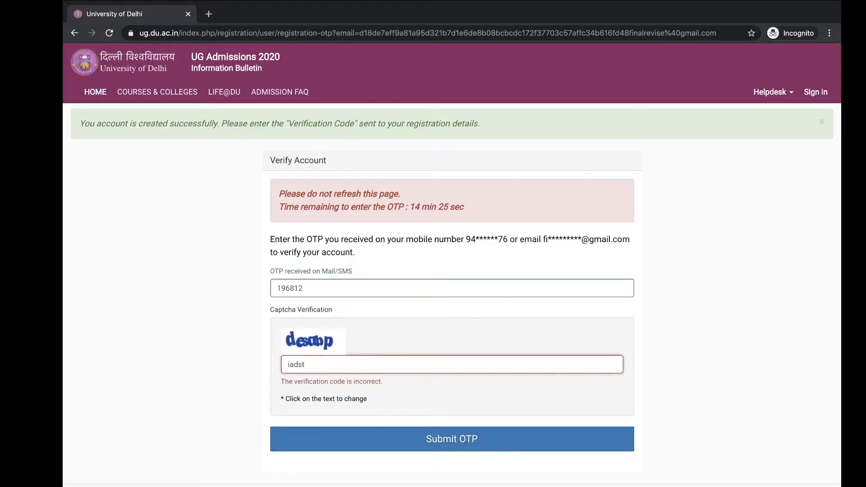
Retype the new captcha after the error and resubmit the OTP.
type("des")
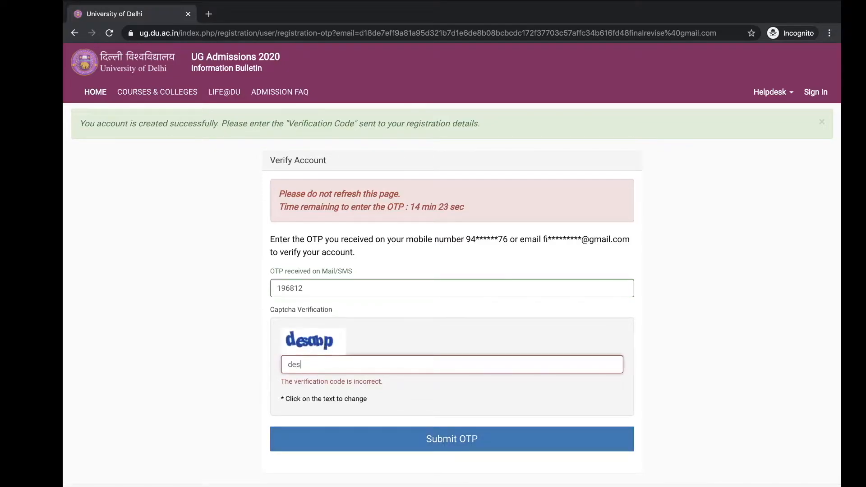
type("abp")
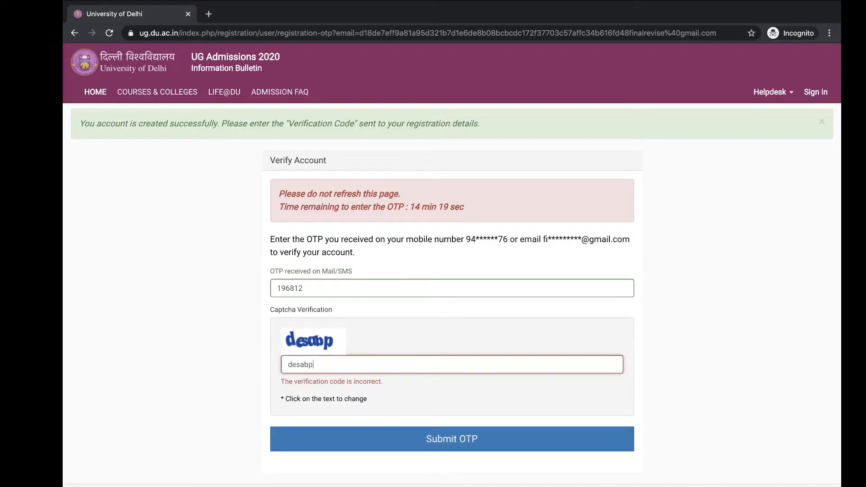
left_click(451, 439)
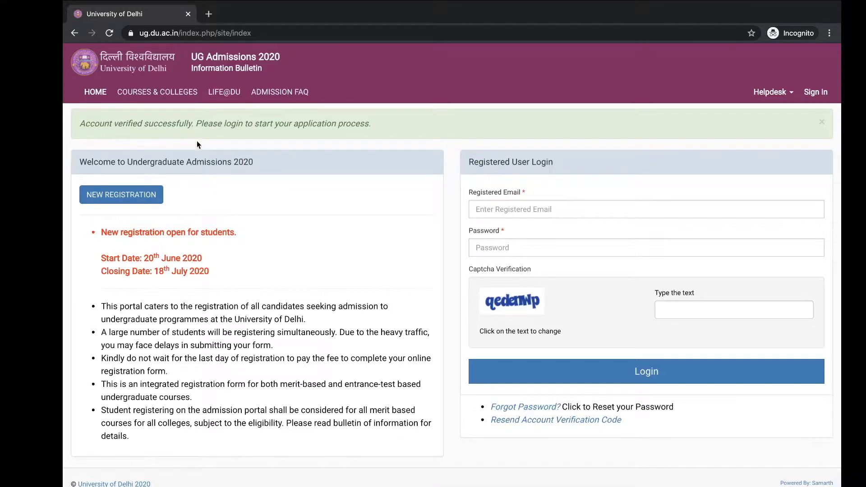
mouse_move(464, 177)
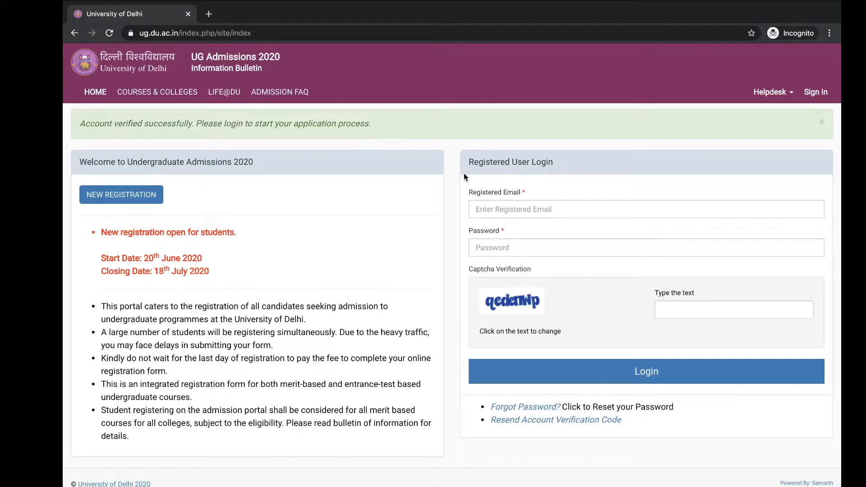
Fill the Registered User Login panel with the Gmail address, password and captcha text.
left_click(644, 209)
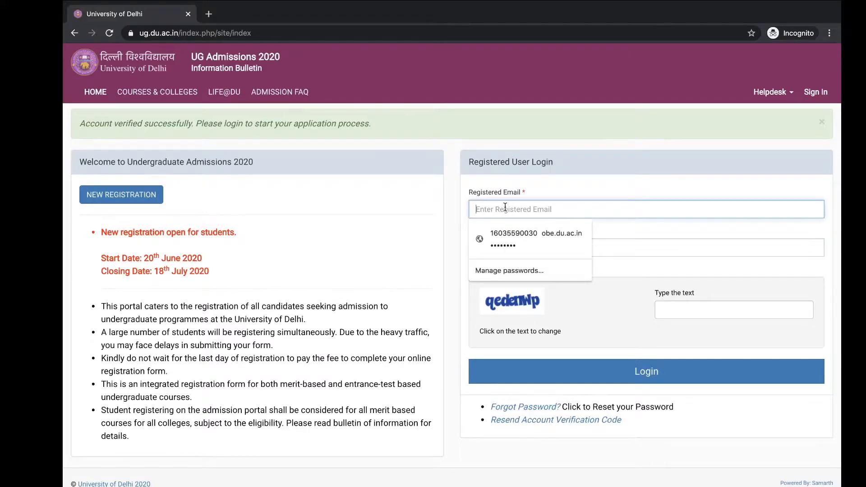
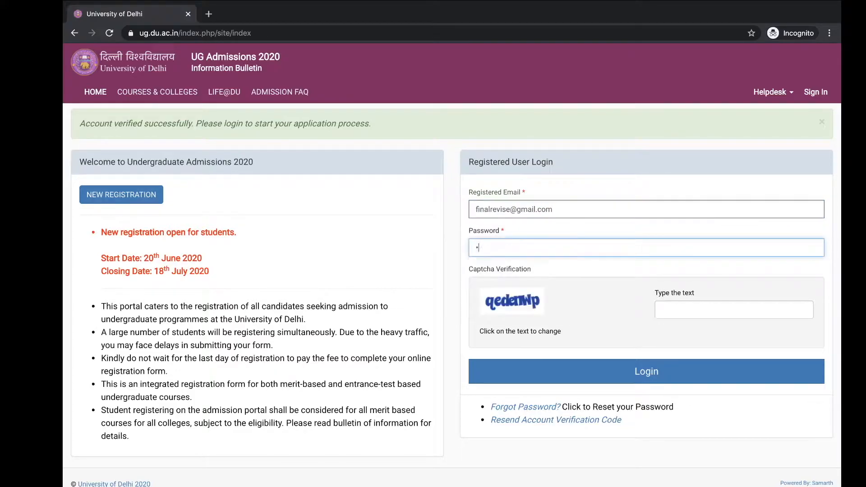
type("password")
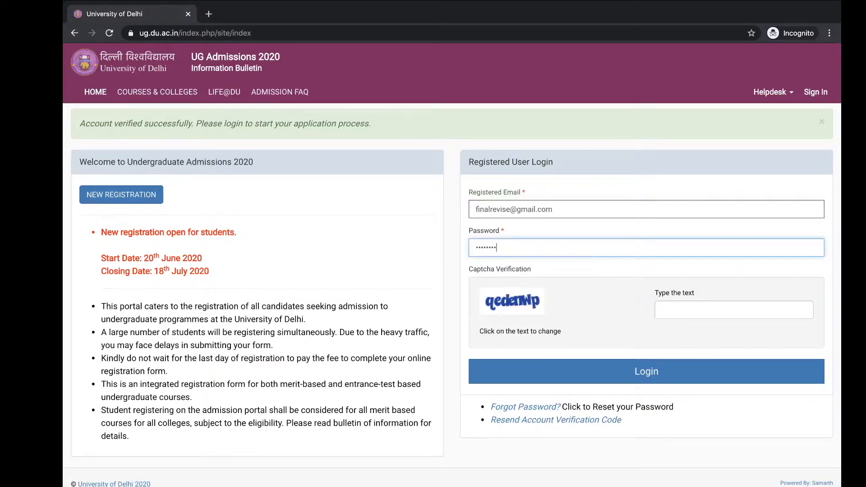
left_click(734, 310)
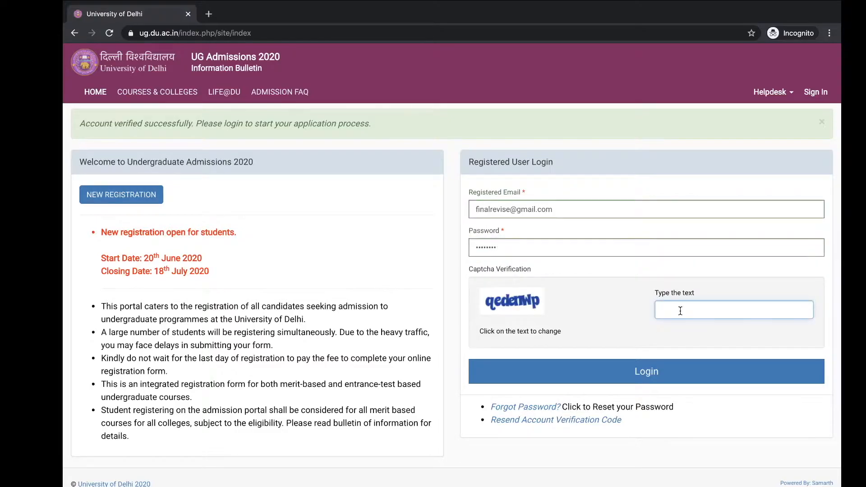
type("qedenwp")
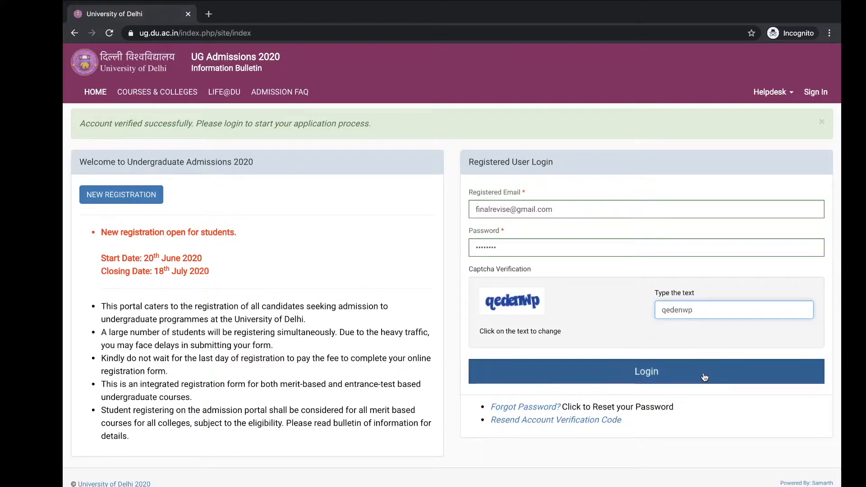
Log in, tick 'I have read the important information' and submit the acknowledgement.
left_click(645, 372)
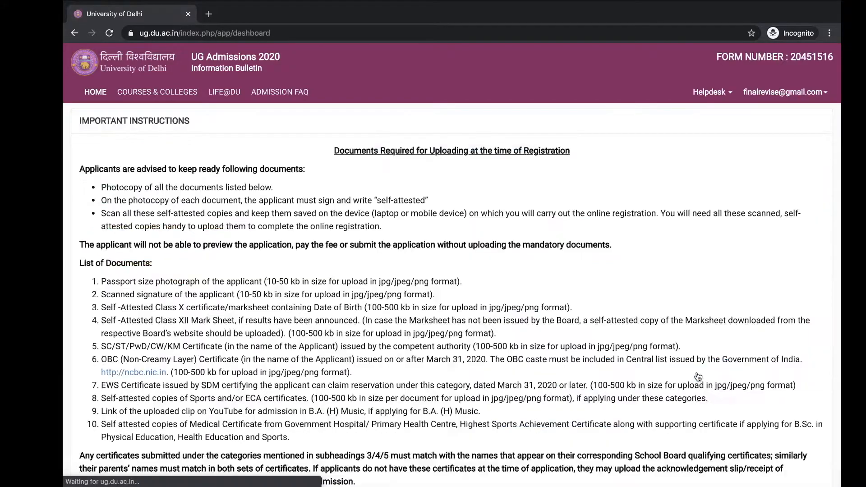
scroll("down", 3)
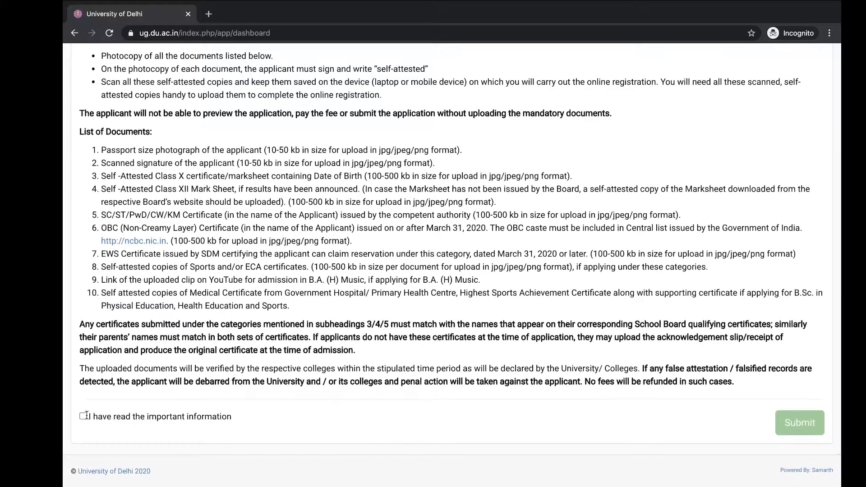
left_click(83, 416)
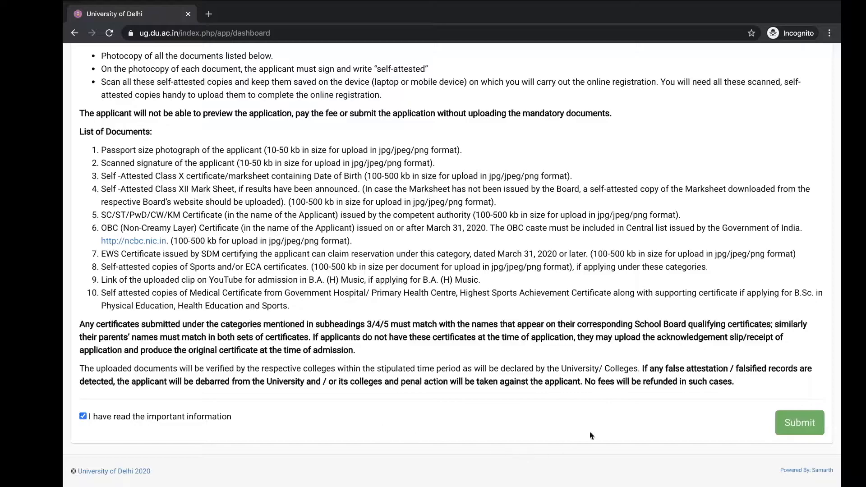
left_click(799, 423)
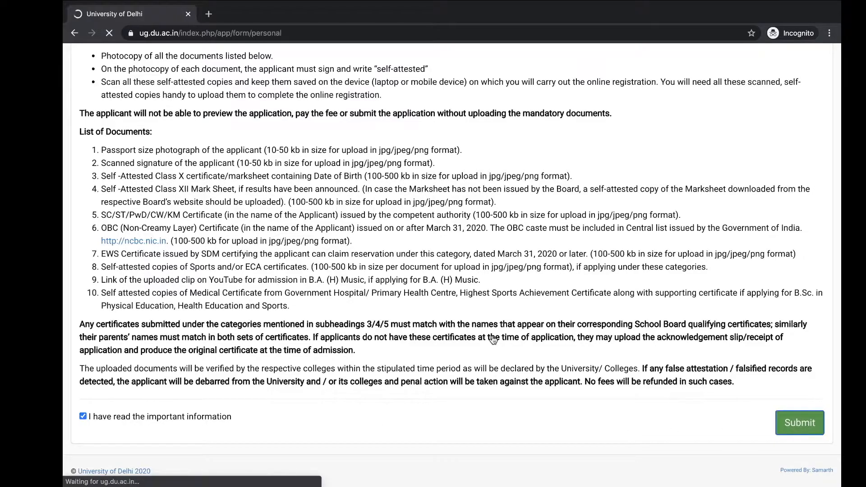
left_click(799, 423)
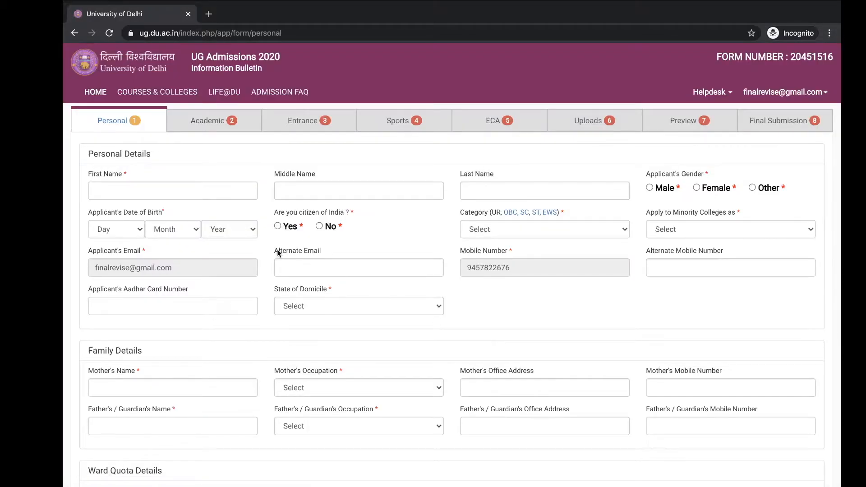
left_click(172, 191)
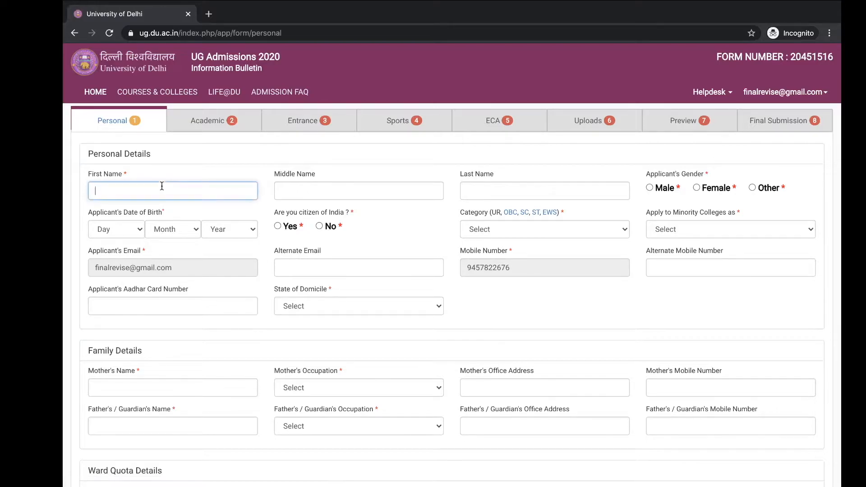
mouse_move(209, 173)
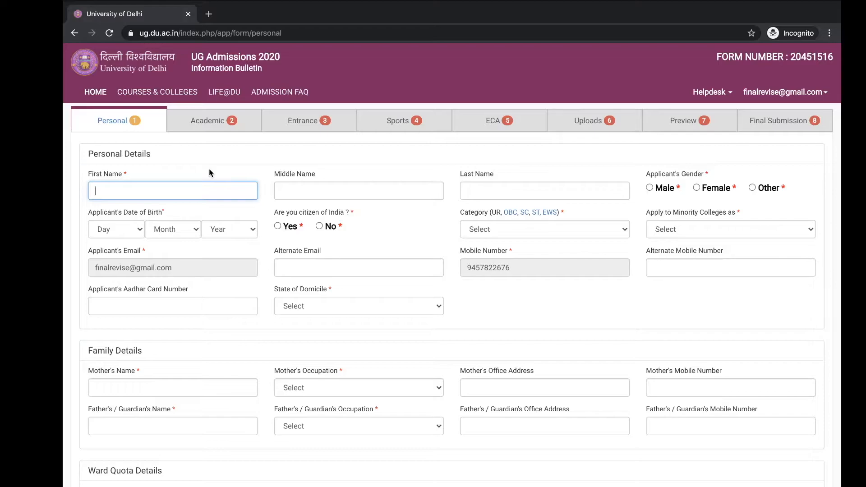
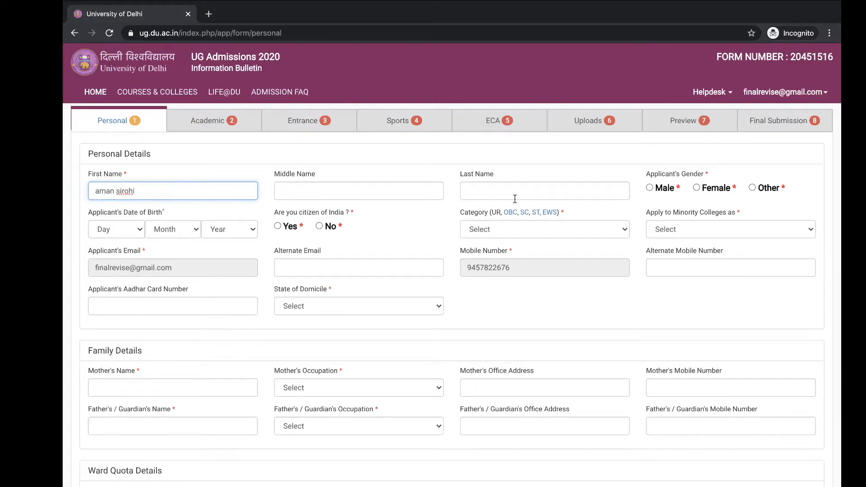
double_click(126, 190)
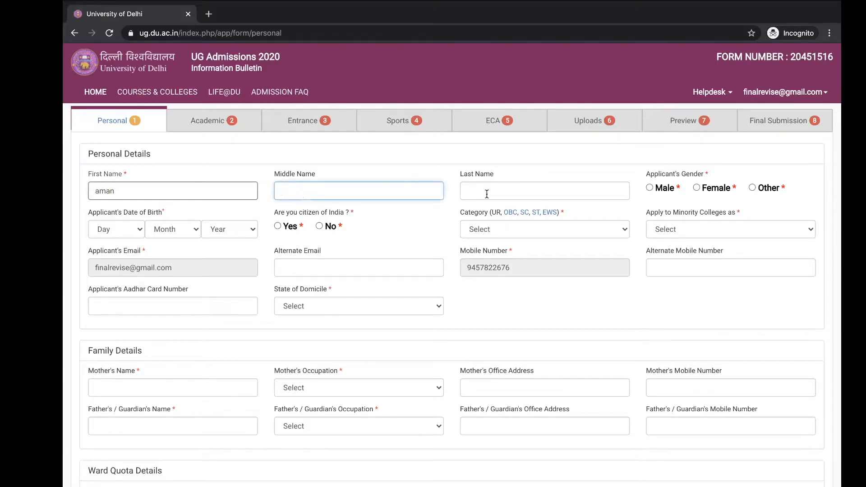
type("sirohi")
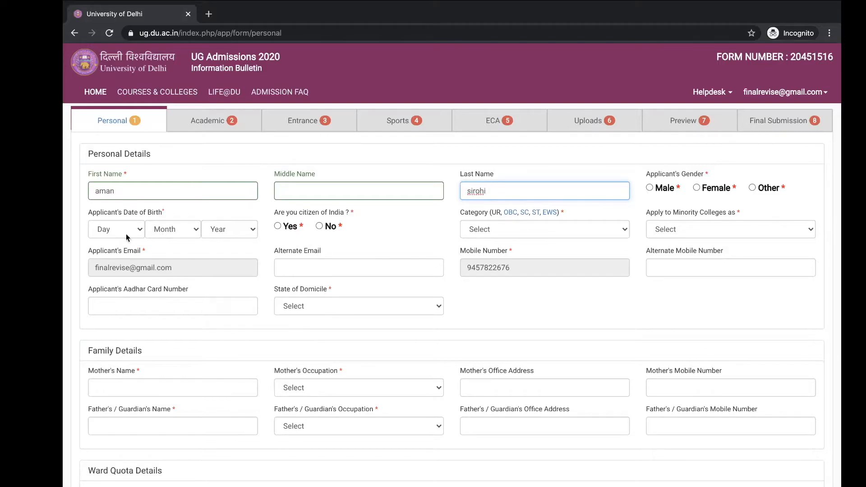
Set the birth date with year 1999 and mark the applicant an Indian citizen.
left_click(116, 228)
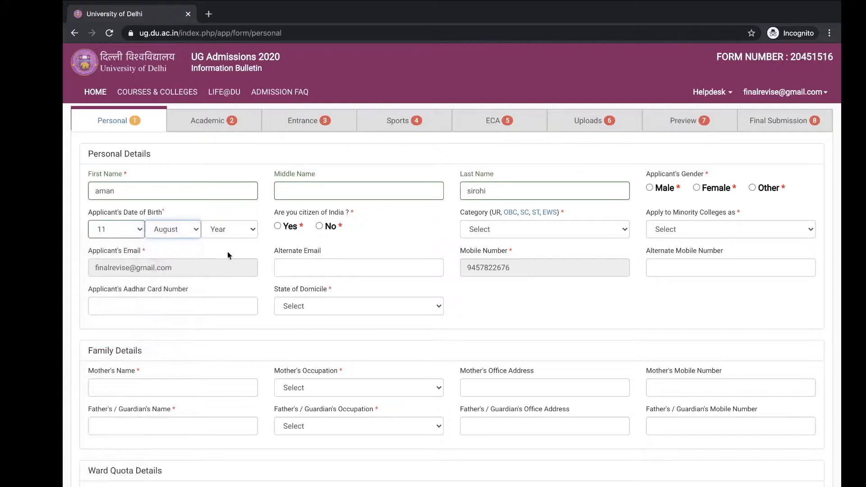
left_click(229, 228)
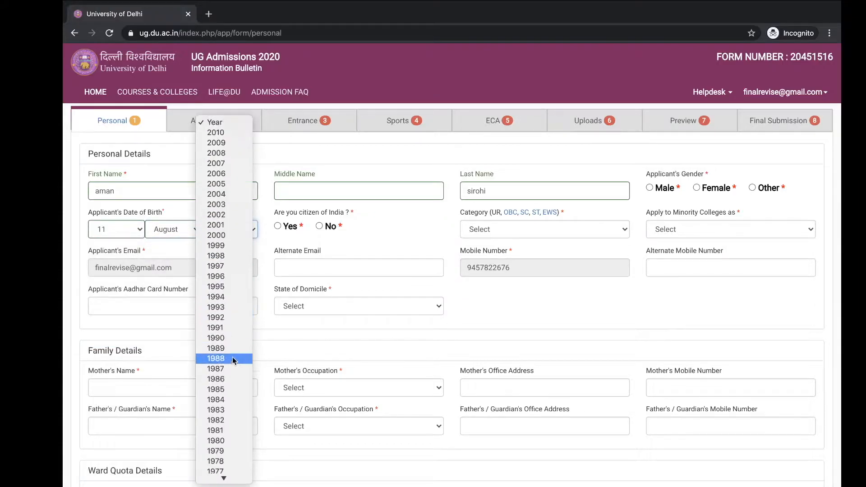
mouse_move(224, 249)
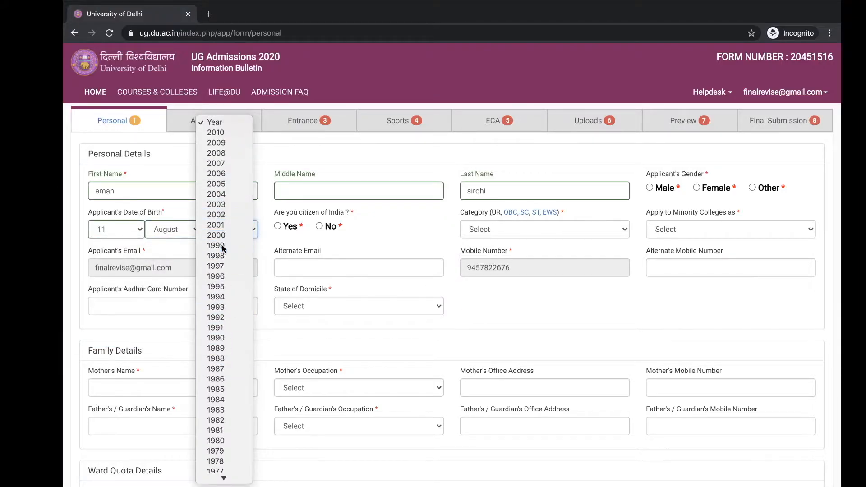
left_click(215, 245)
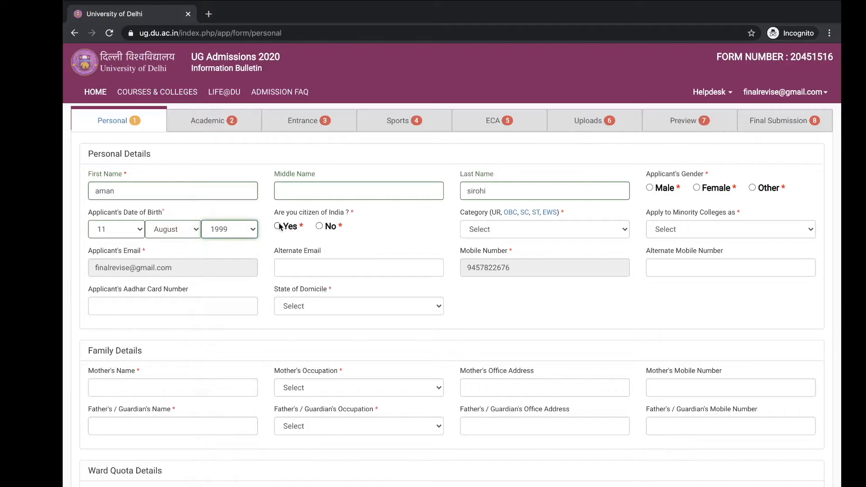
left_click(277, 226)
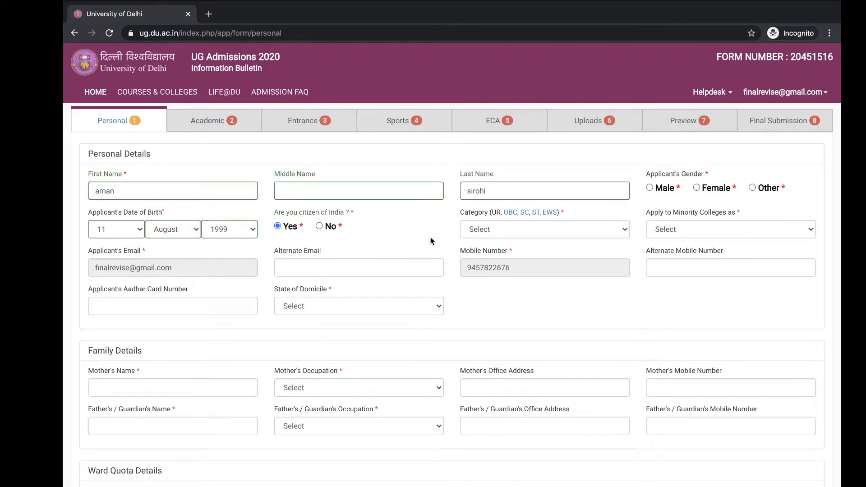
mouse_move(310, 227)
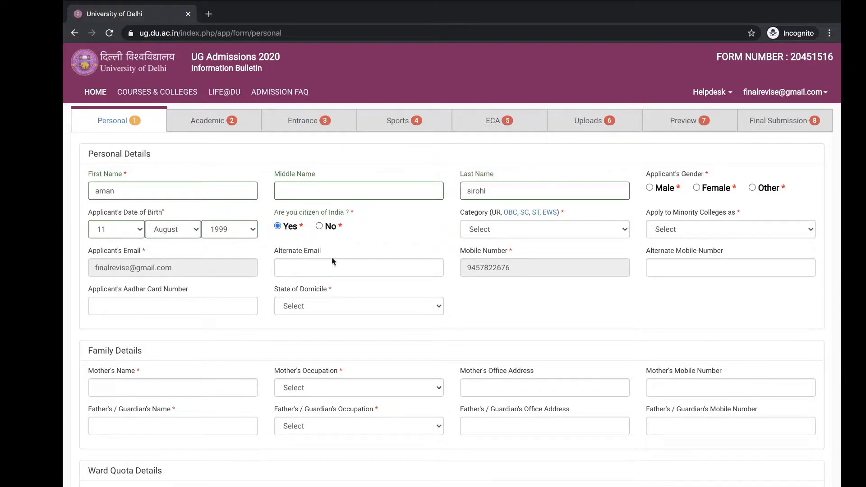
Set category Unreserved (UR), minority colleges Not Applicable, and domicile Uttar Pradesh.
left_click(544, 229)
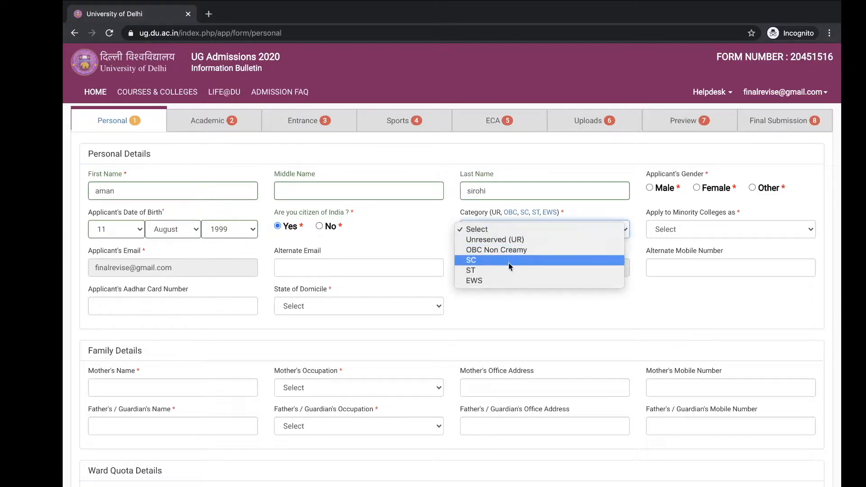
left_click(494, 239)
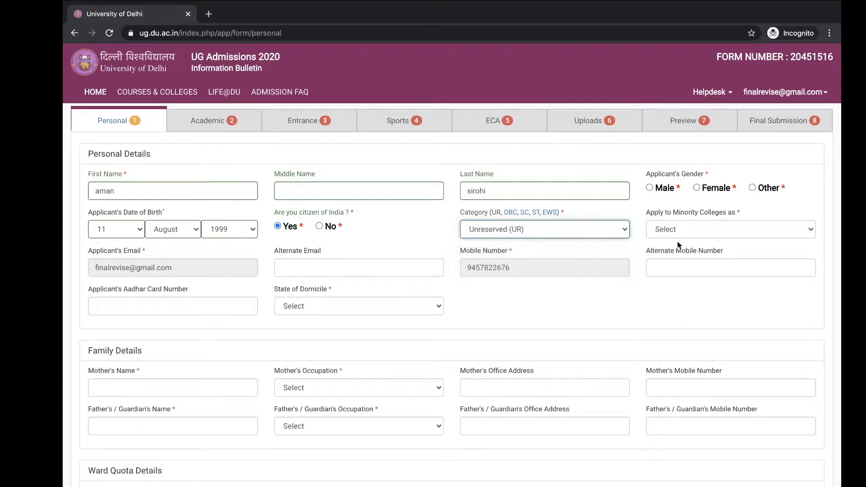
left_click(729, 229)
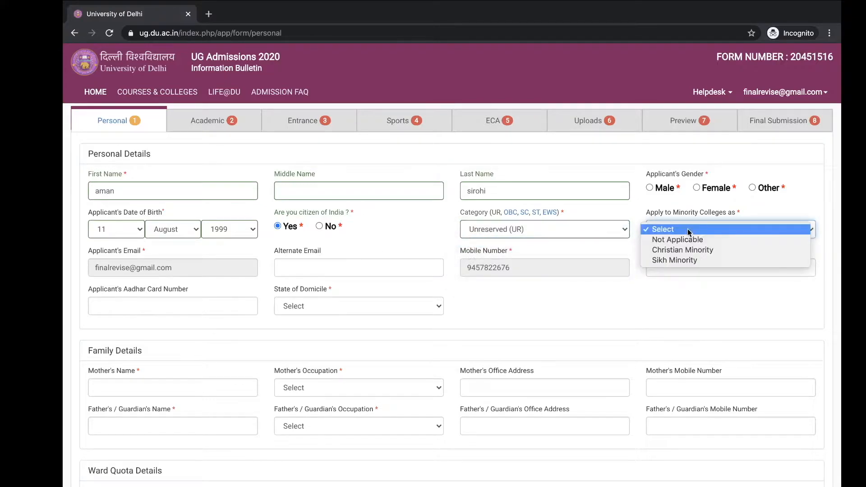
left_click(677, 240)
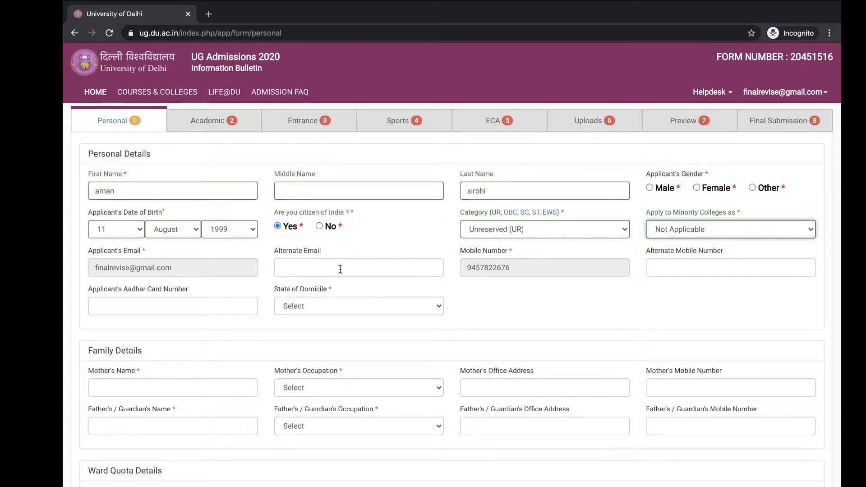
left_click(357, 306)
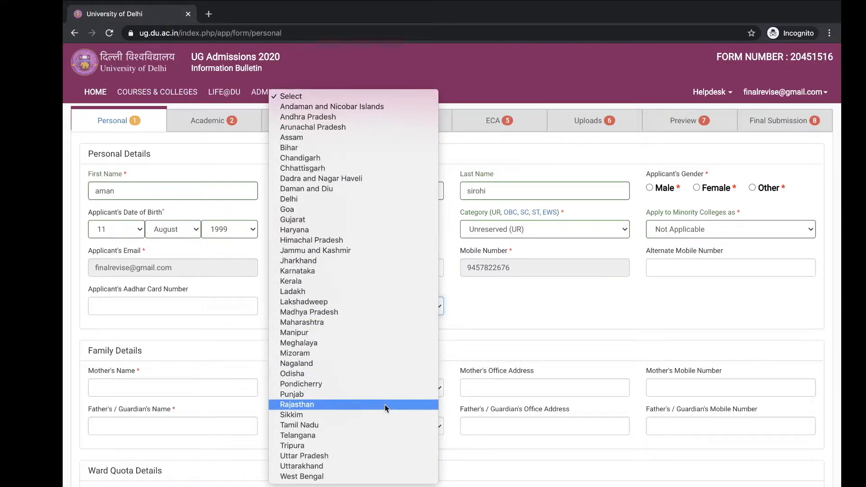
mouse_move(379, 455)
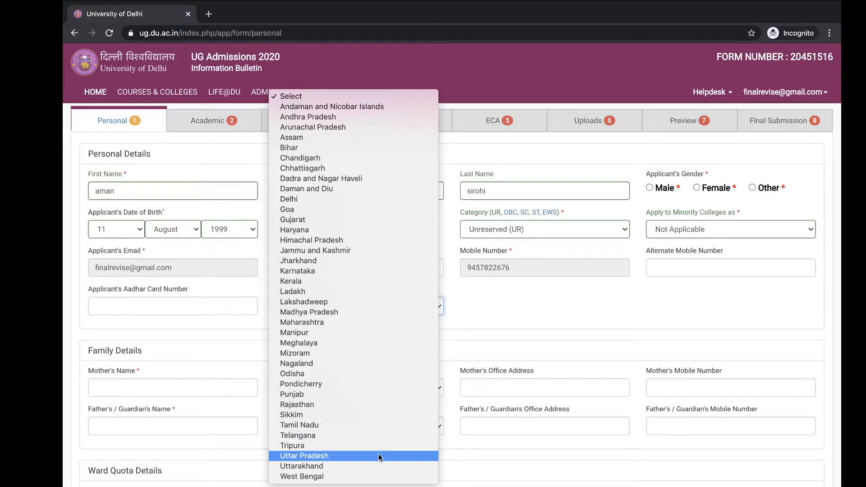
left_click(303, 455)
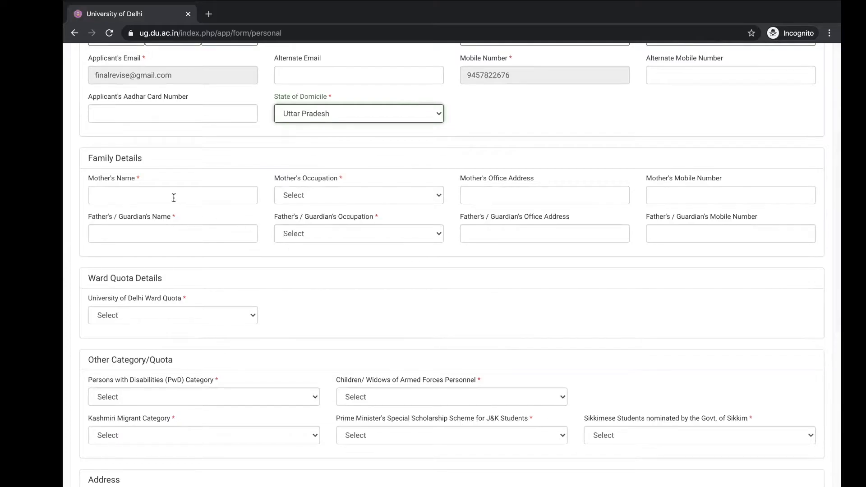
Enter the mother's name and set her occupation to Home Maker.
left_click(173, 195)
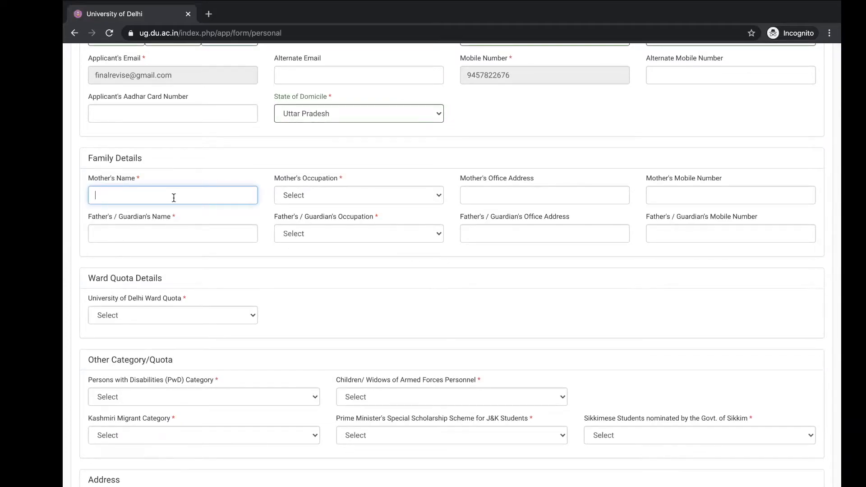
type("kavita")
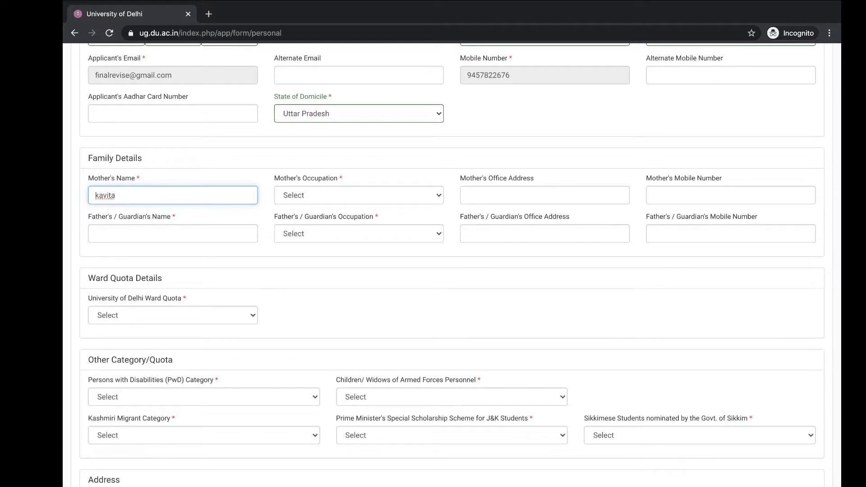
type("ga")
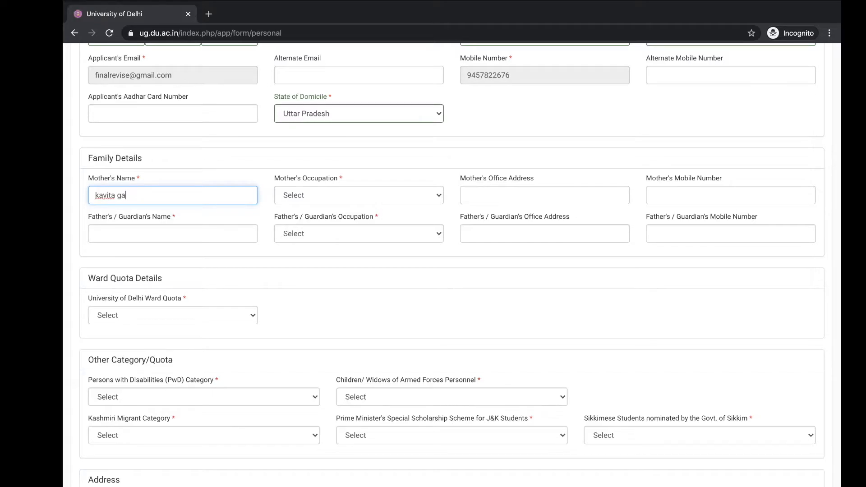
key("Backspace")
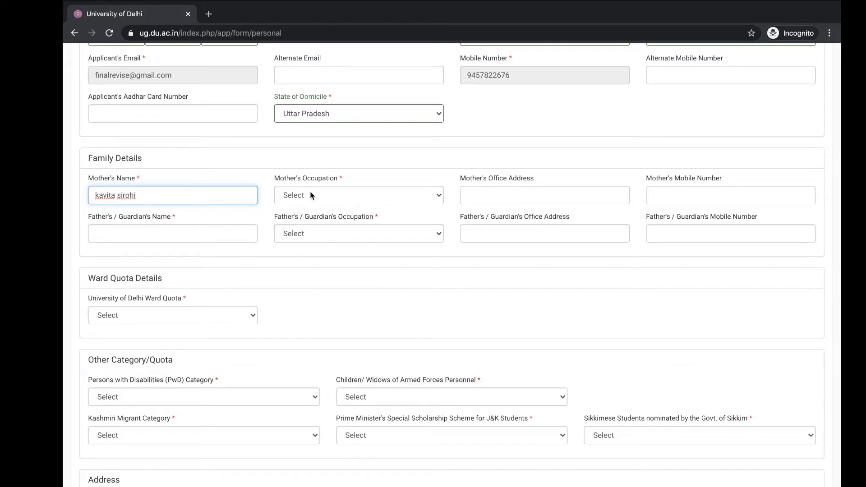
left_click(357, 194)
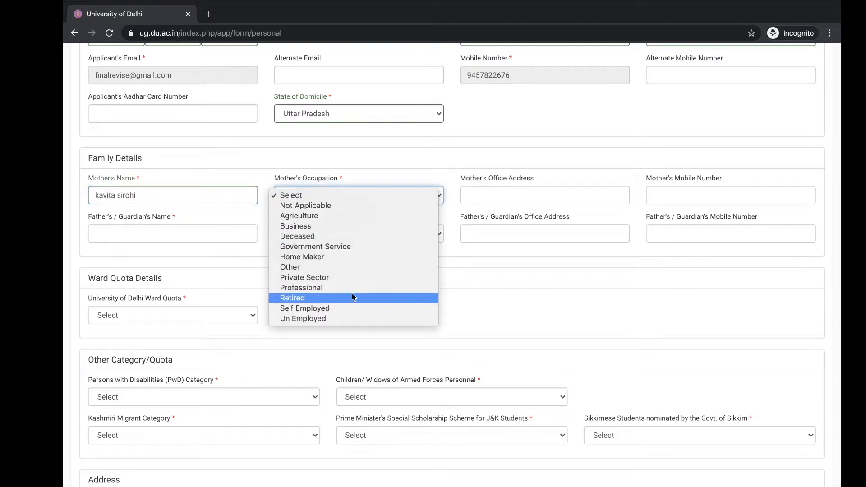
left_click(302, 256)
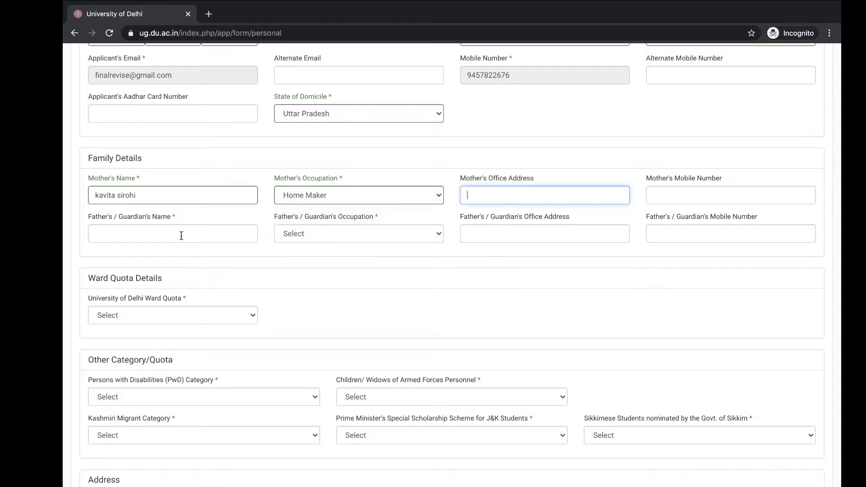
Enter the father's name and set his occupation to Agriculture.
left_click(172, 233)
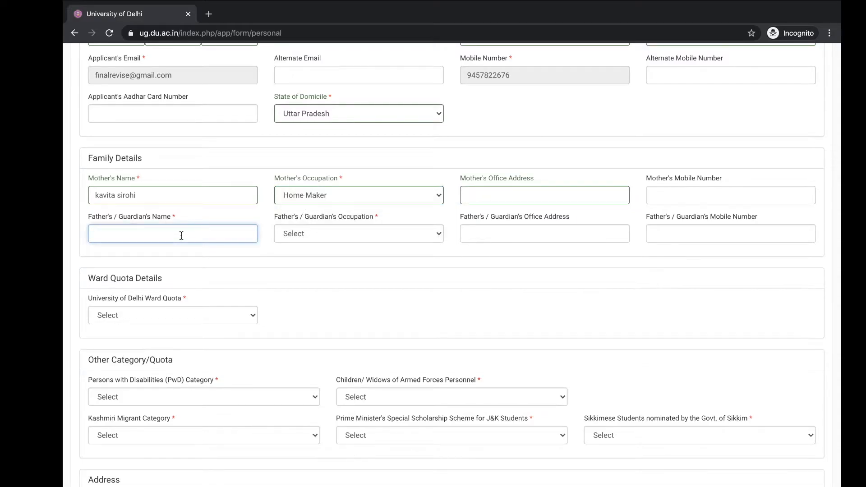
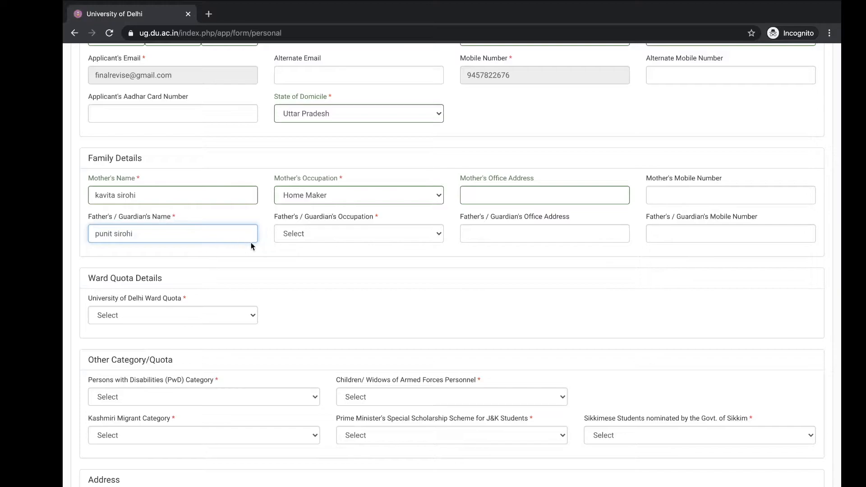
left_click(358, 233)
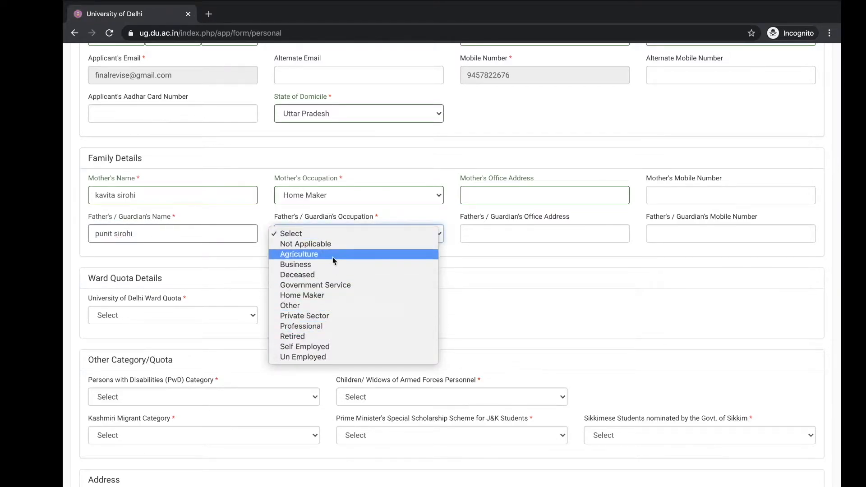
left_click(298, 254)
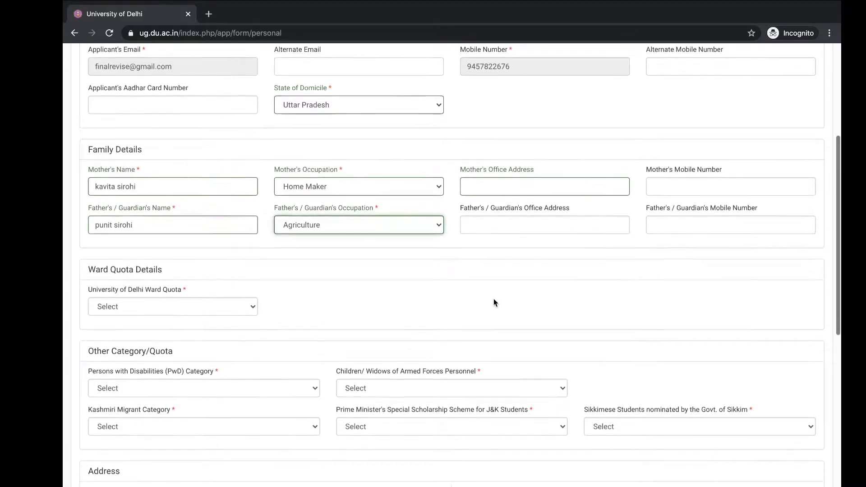
left_click(172, 306)
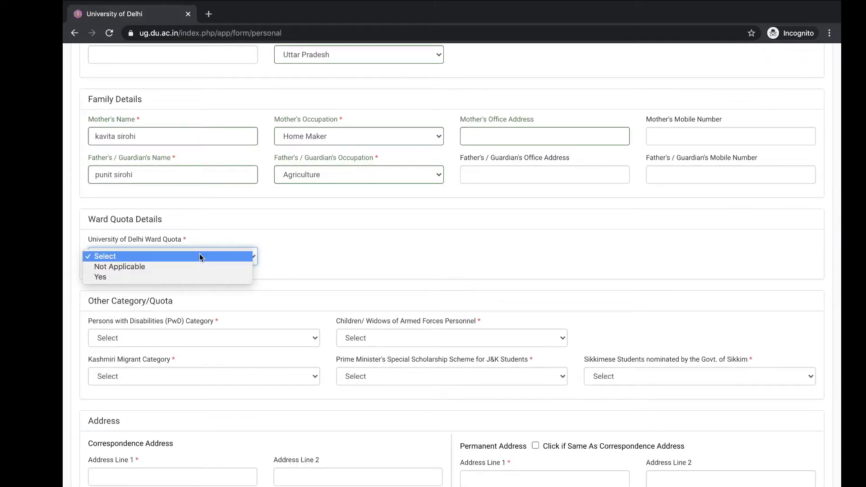
mouse_move(101, 277)
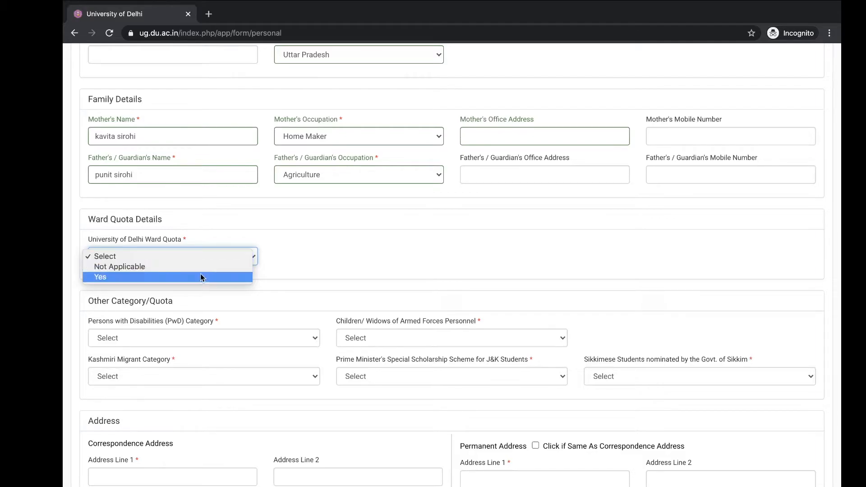
Set Ward Quota, Kashmiri Migrant, Armed Forces and J&K scholarship to Not Applicable.
left_click(119, 267)
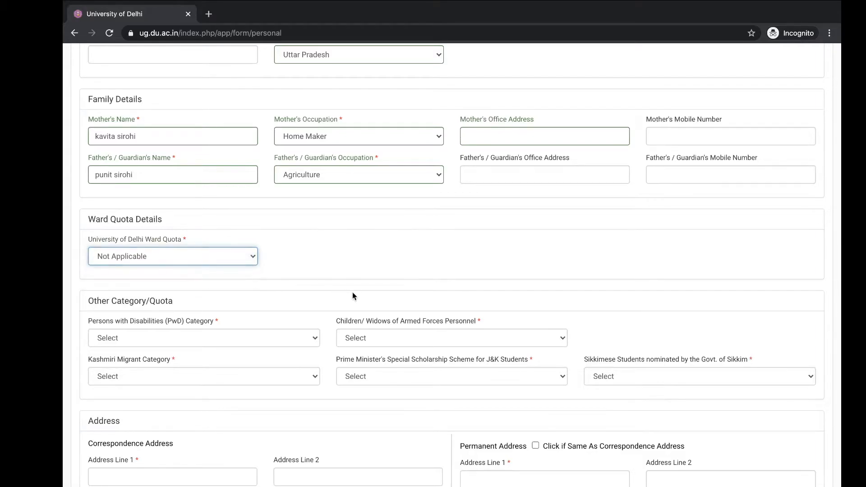
scroll("down", 3)
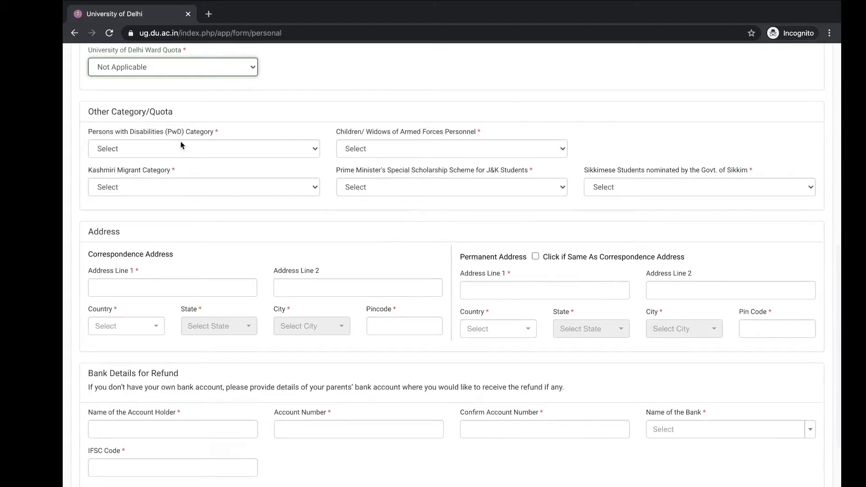
left_click(203, 148)
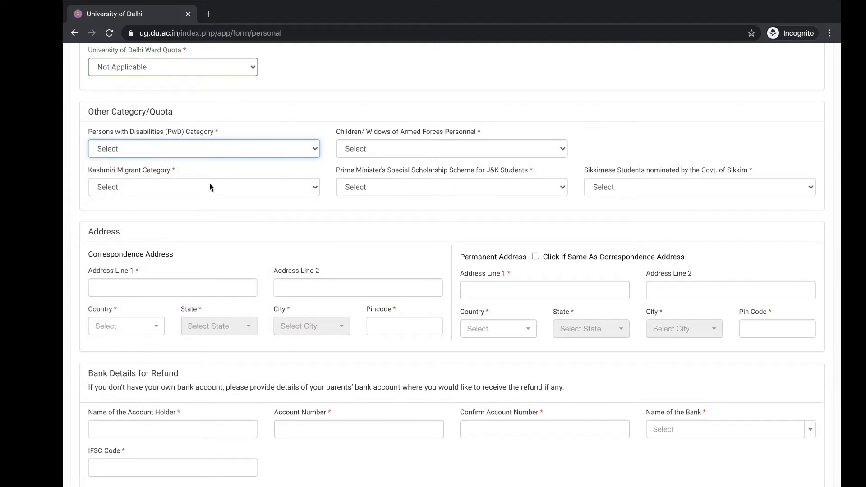
left_click(204, 187)
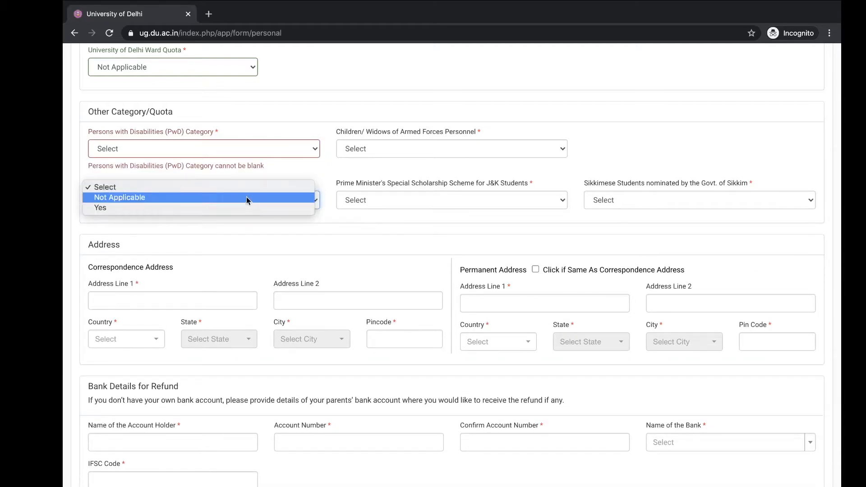
left_click(120, 197)
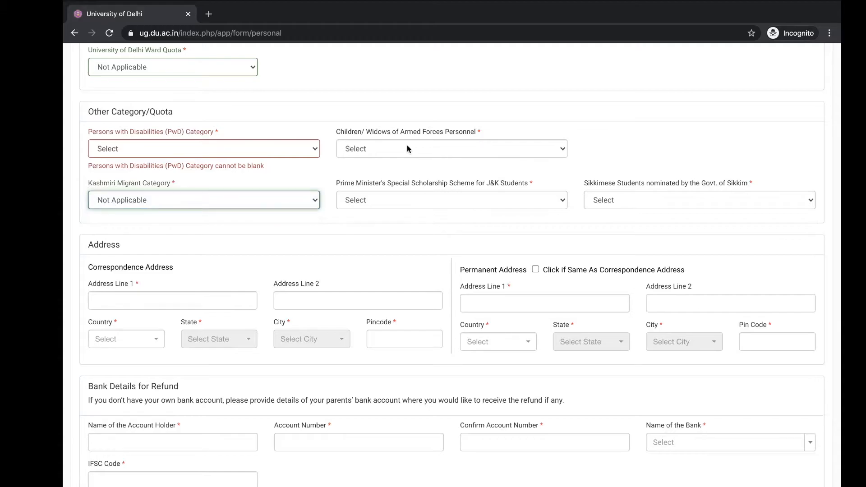
left_click(450, 148)
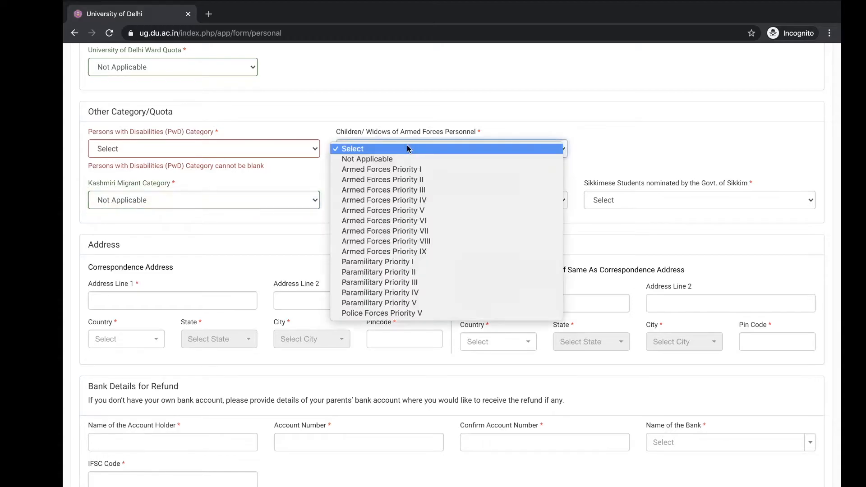
left_click(367, 158)
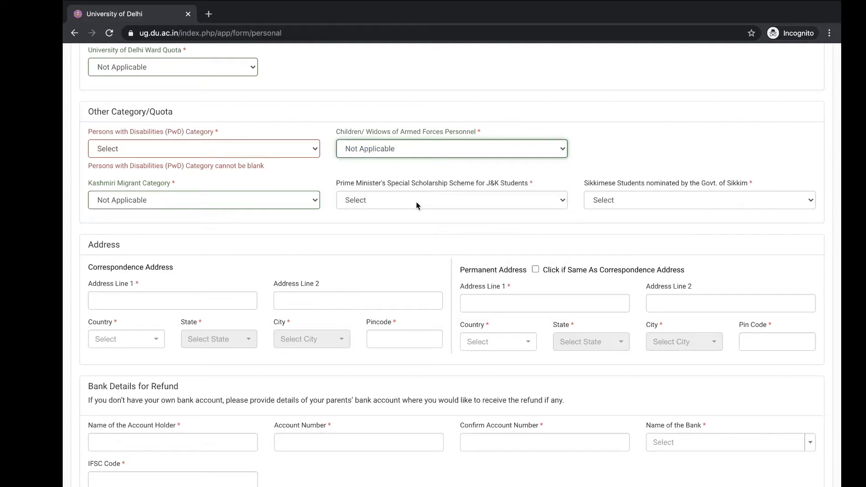
left_click(451, 200)
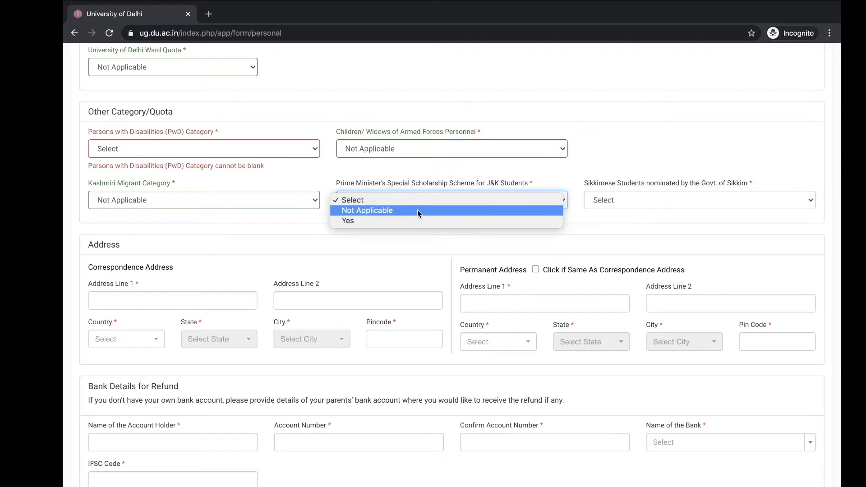
left_click(367, 211)
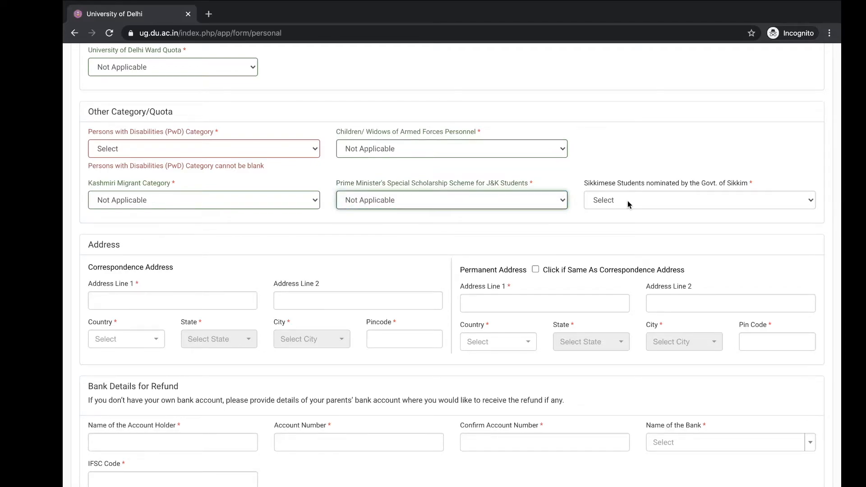
left_click(698, 199)
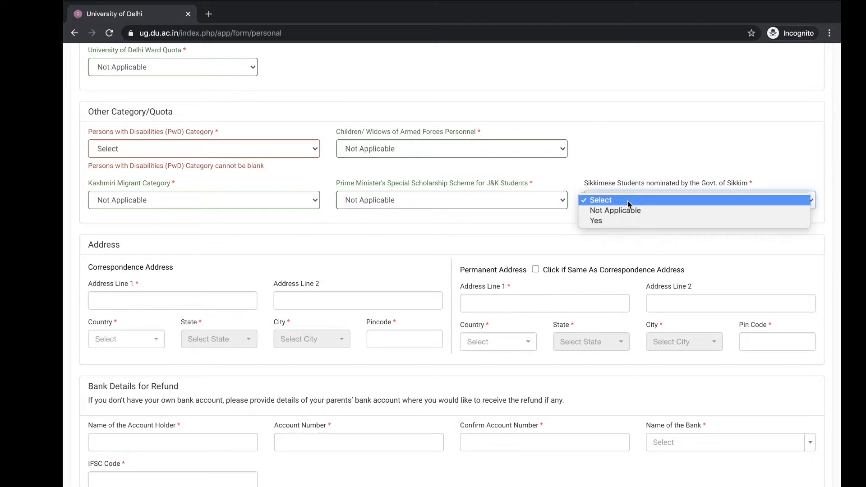
mouse_move(634, 210)
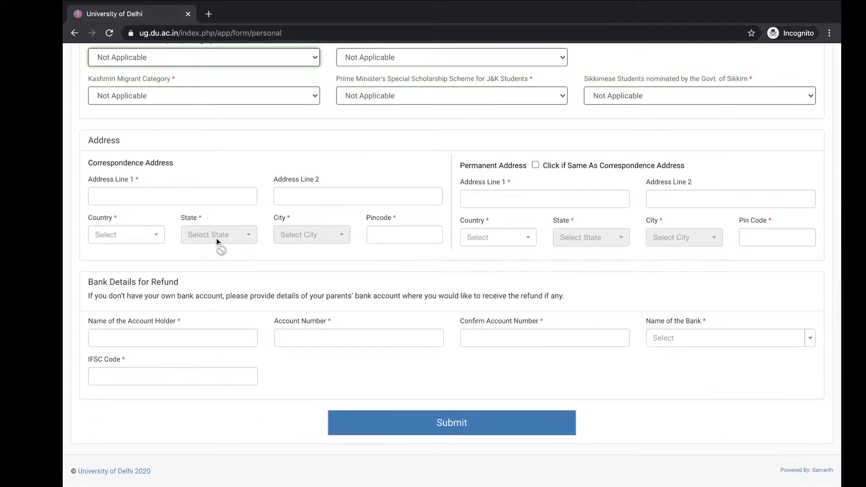
Set the correspondence address to delhi, India, Andhra Pradesh, Aganampudi.
left_click(172, 196)
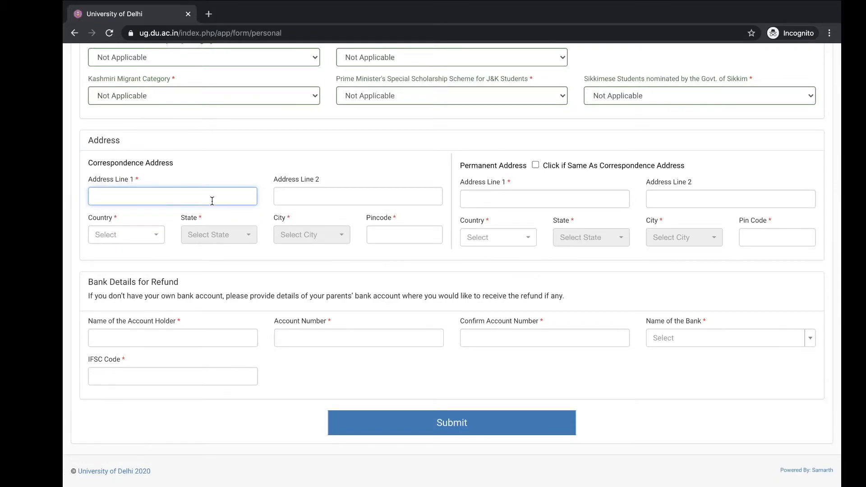
type("delhi")
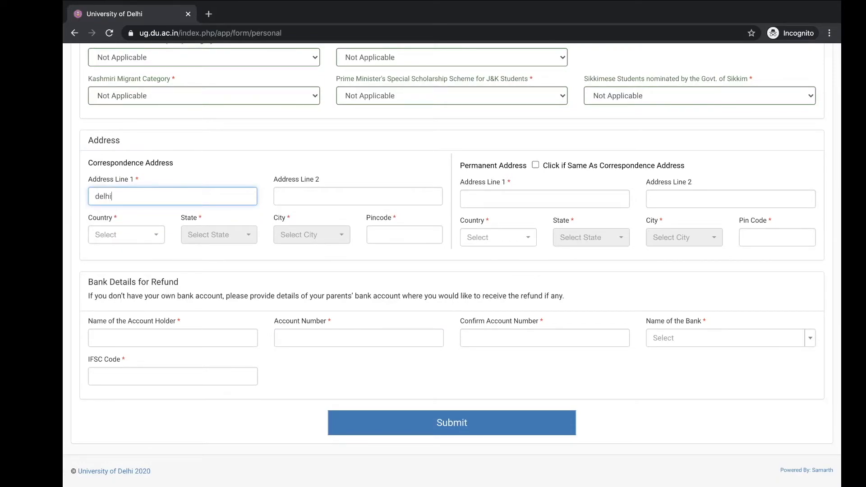
mouse_move(348, 288)
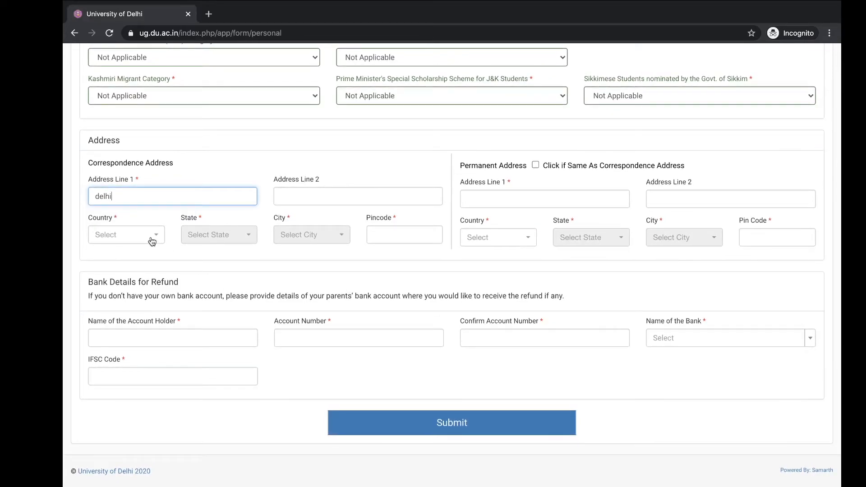
left_click(126, 234)
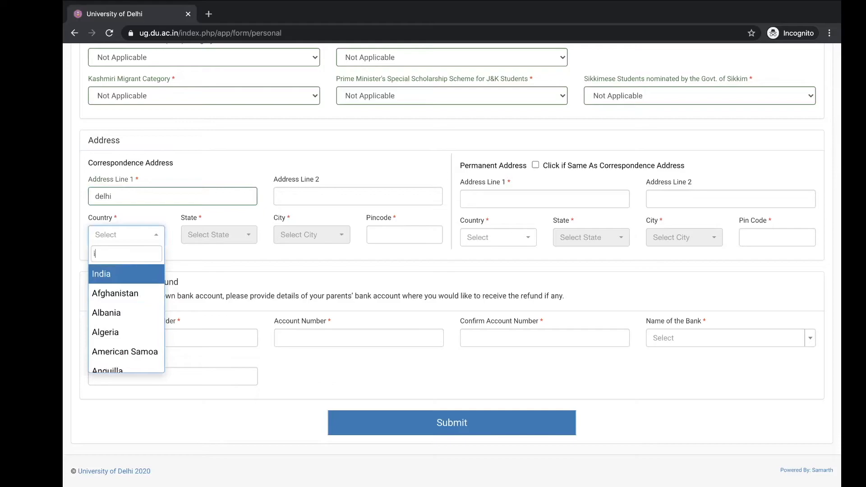
left_click(101, 273)
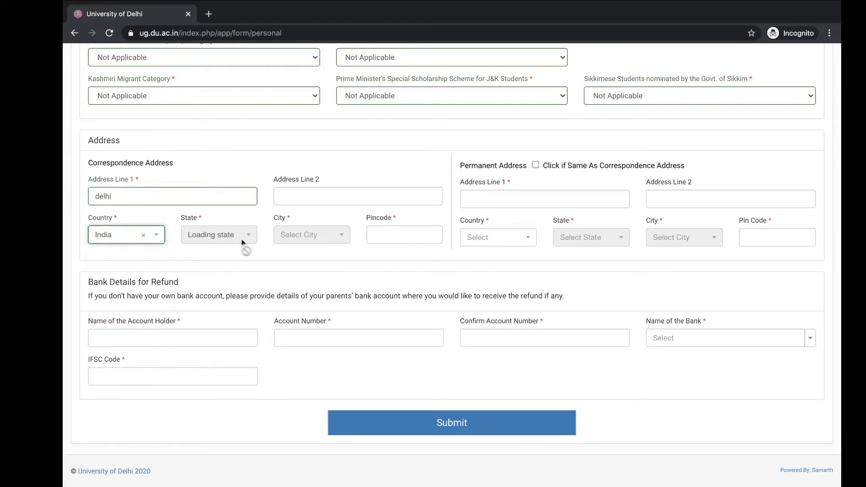
left_click(219, 234)
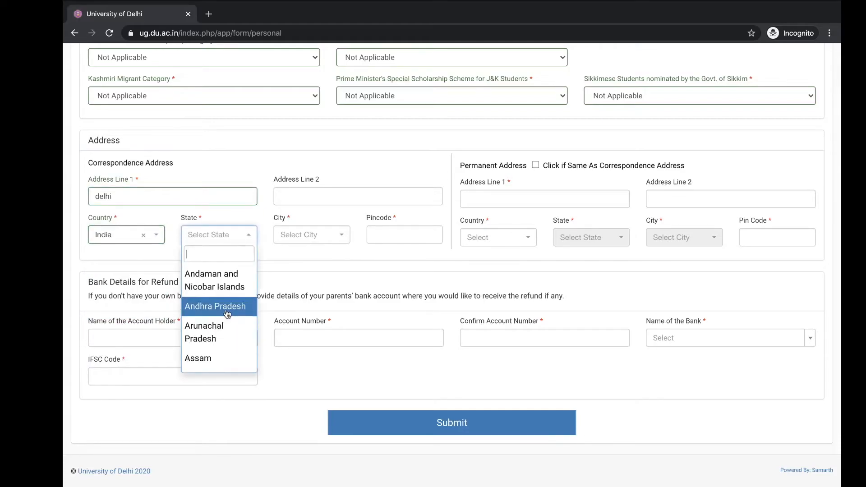
left_click(215, 306)
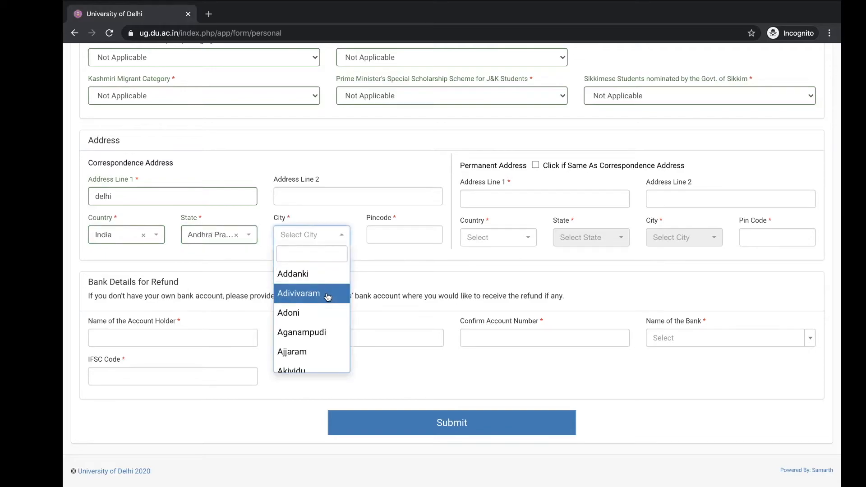
mouse_move(325, 332)
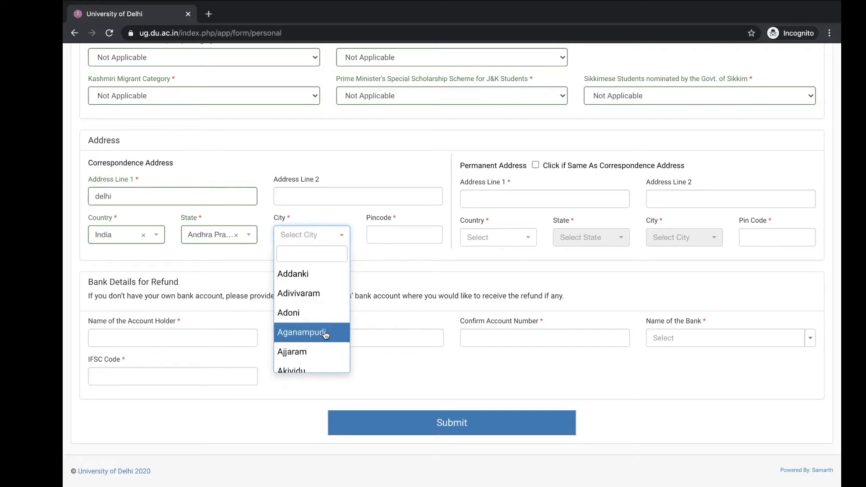
left_click(302, 332)
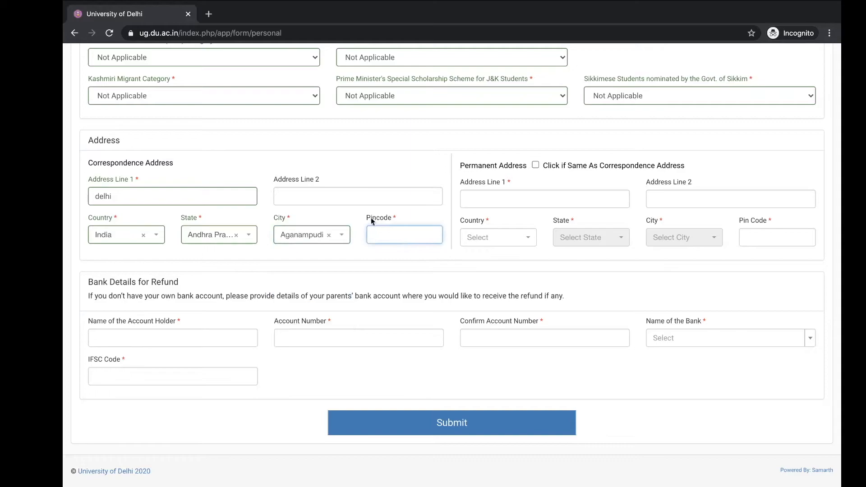
Set the permanent address country to Afghanistan and submit the personal details.
left_click(497, 237)
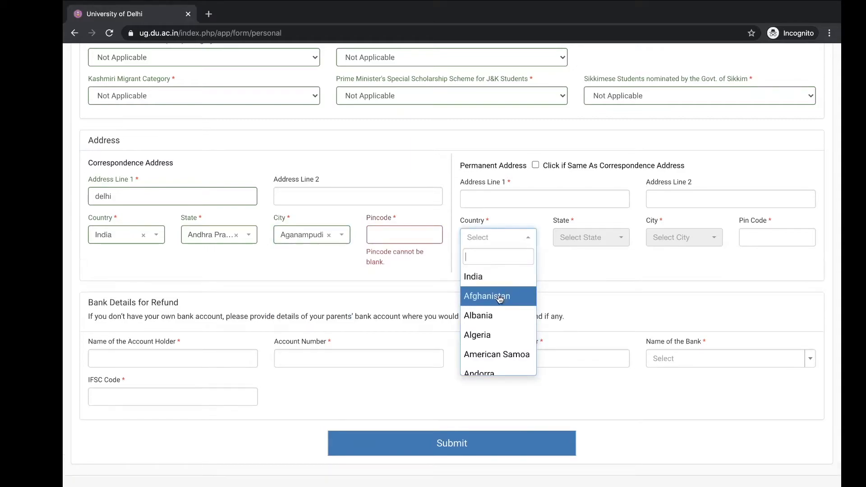
mouse_move(497, 303)
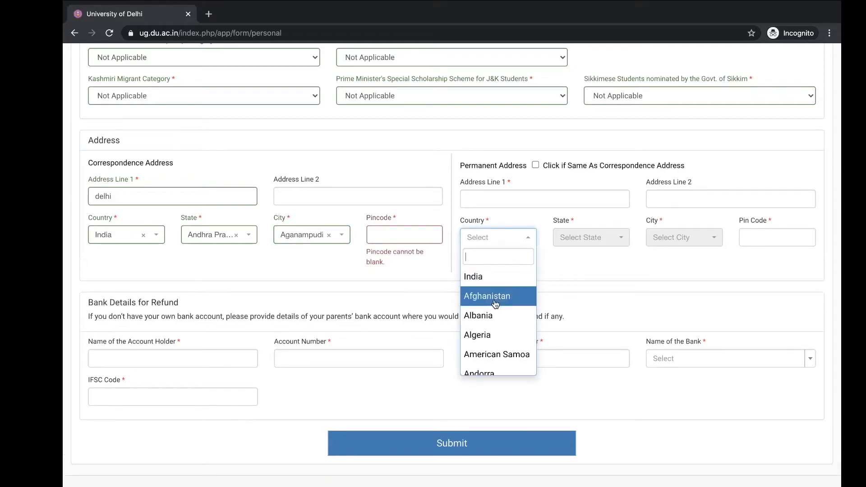
left_click(487, 296)
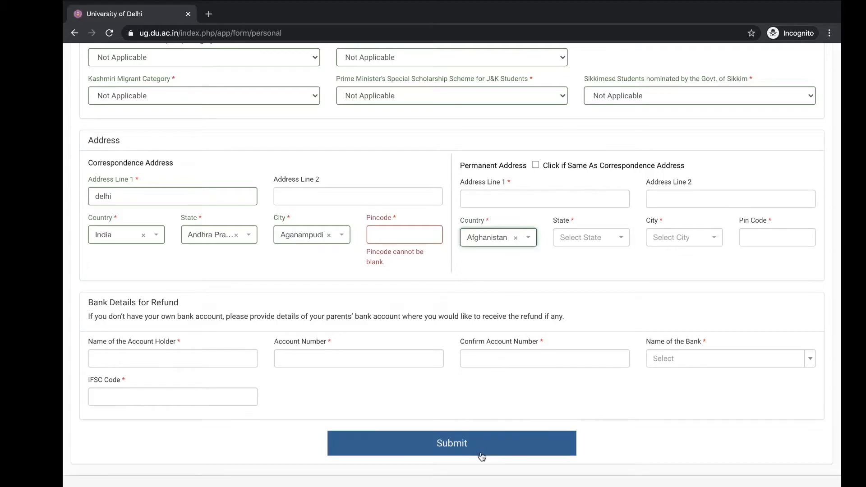
left_click(451, 443)
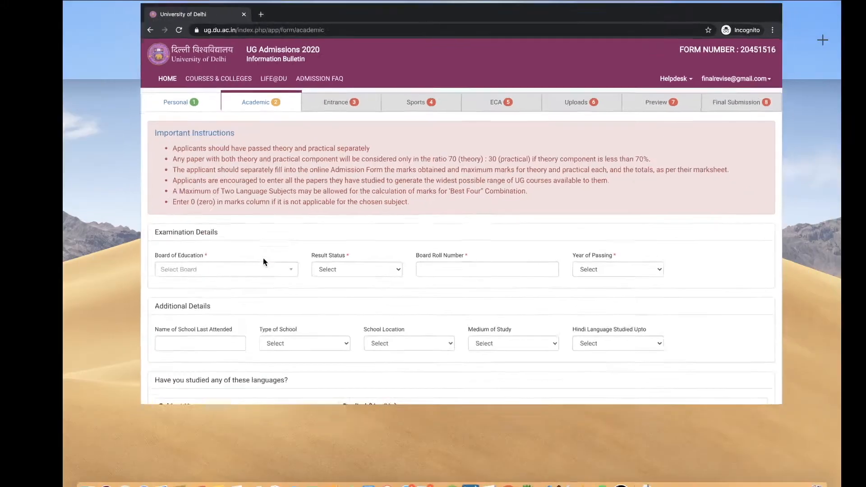
scroll("down", 3)
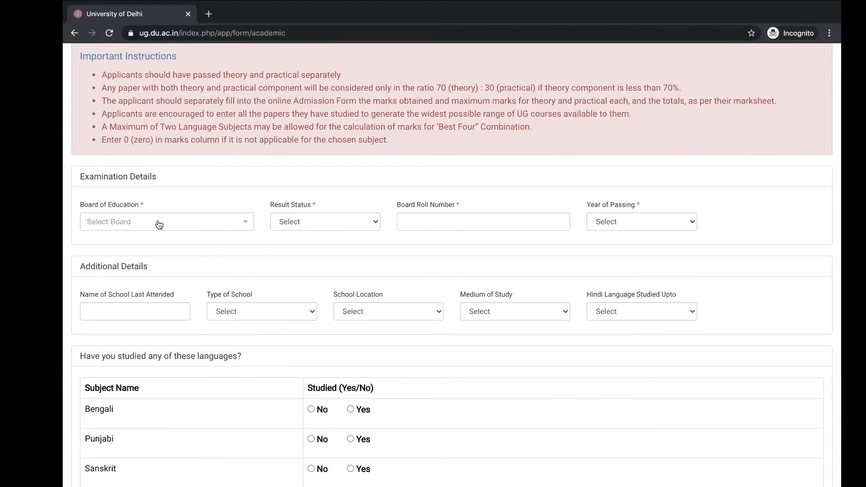
left_click(166, 221)
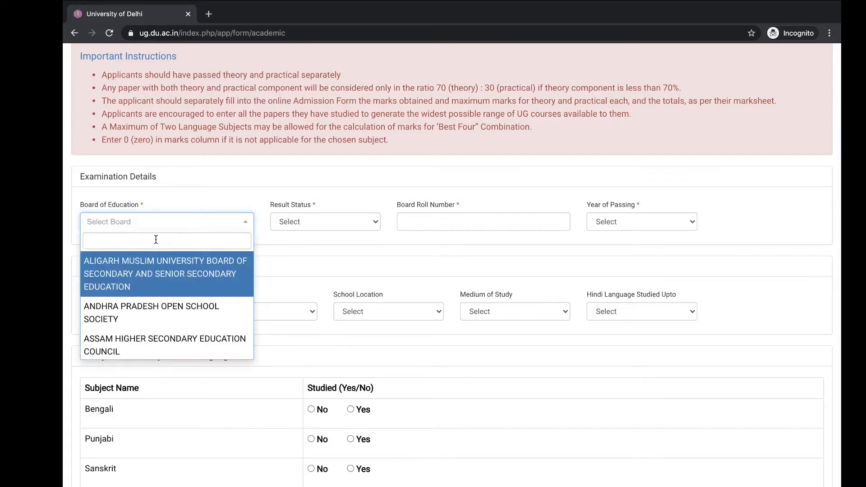
type("cbse")
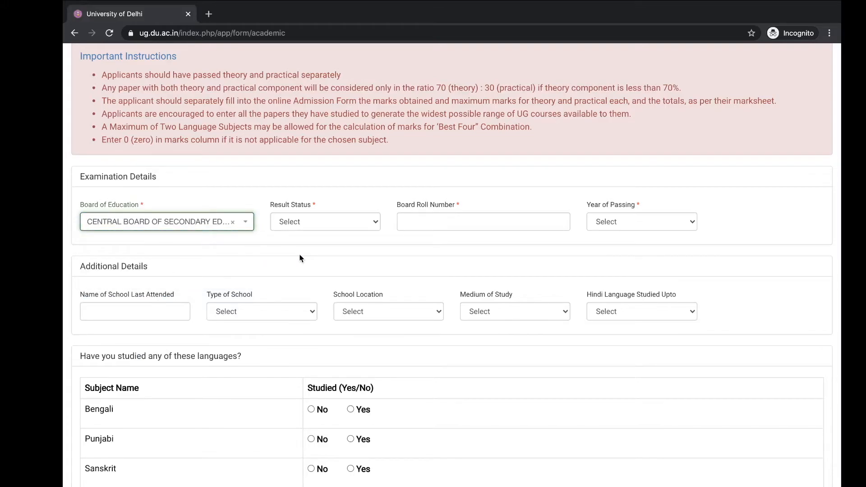
left_click(325, 222)
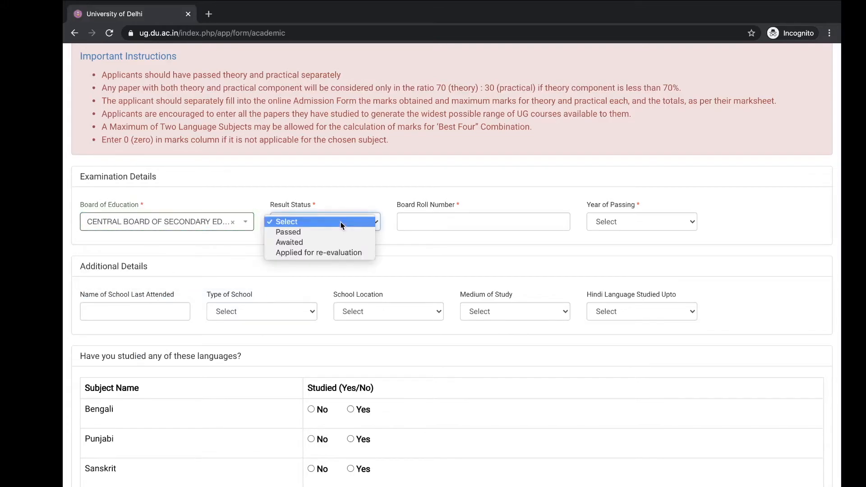
left_click(288, 242)
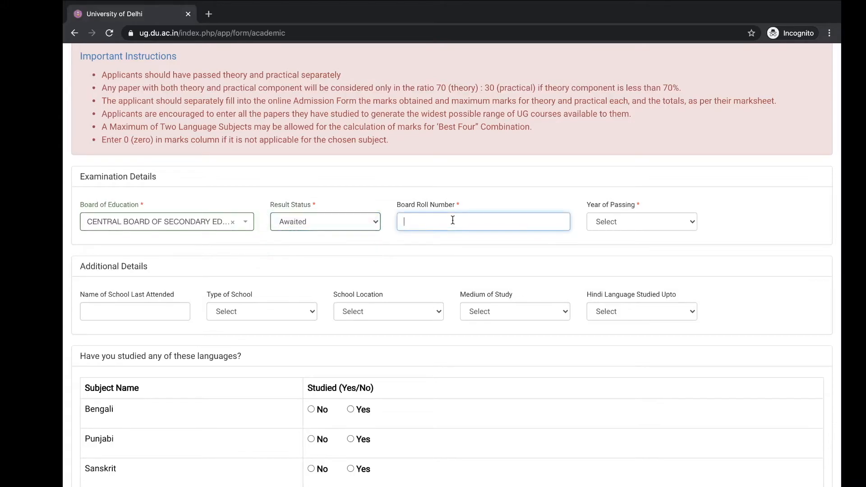
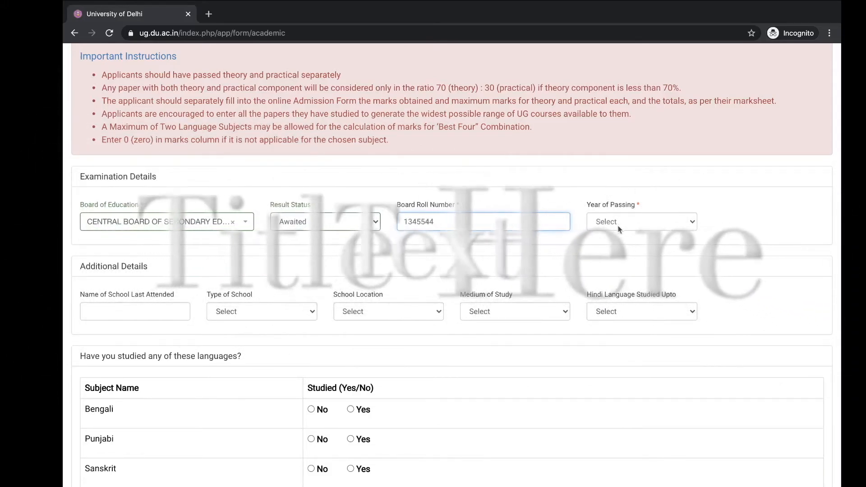
left_click(641, 222)
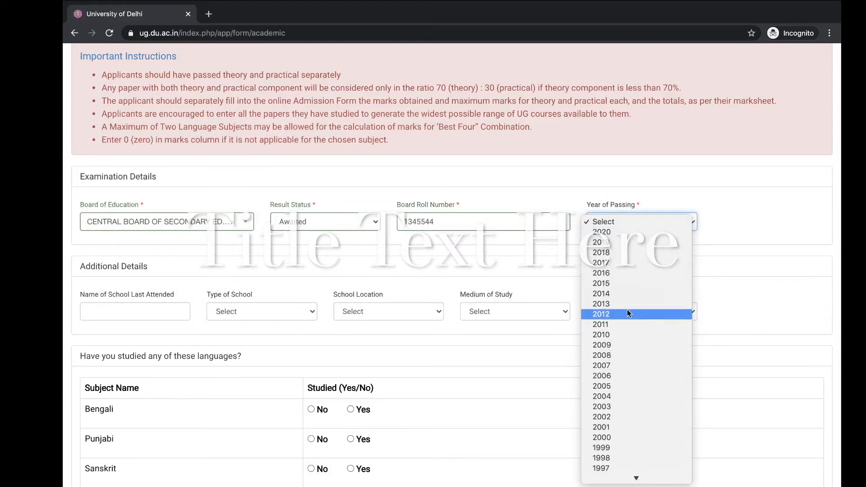
mouse_move(626, 270)
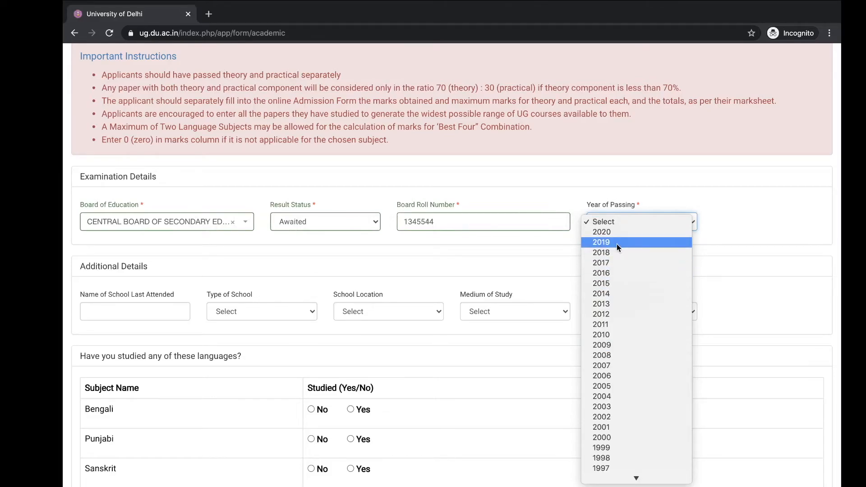
left_click(601, 231)
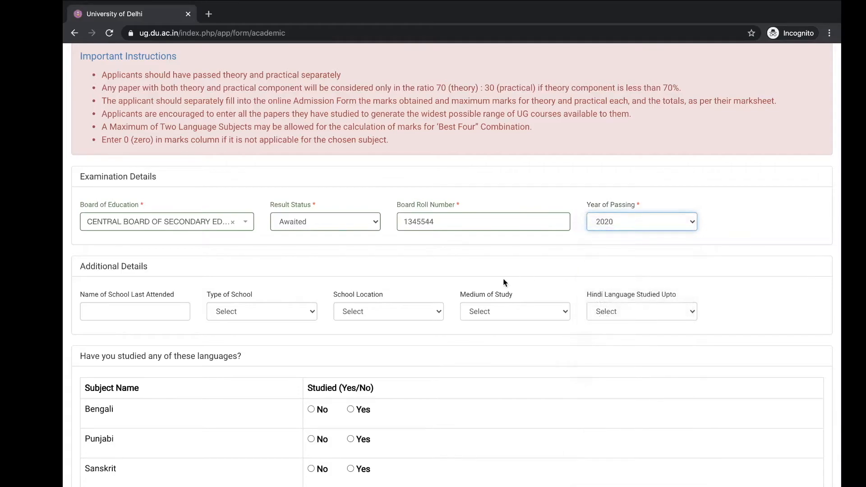
scroll("down", 3)
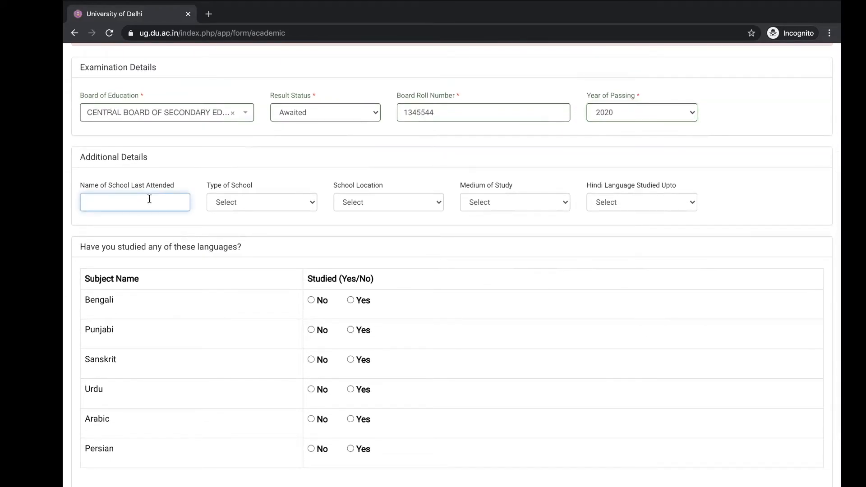
Enter school name 'dduc', and set school type Private, NCT Delhi, English medium.
type("d")
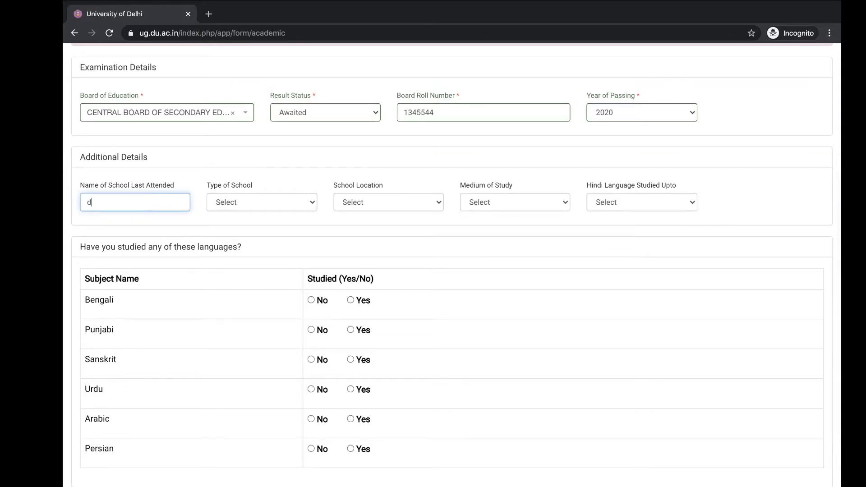
type("duc")
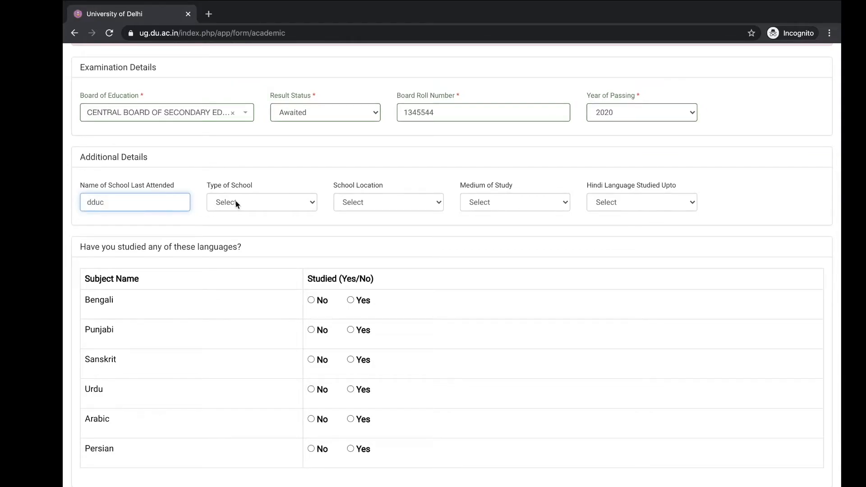
left_click(260, 202)
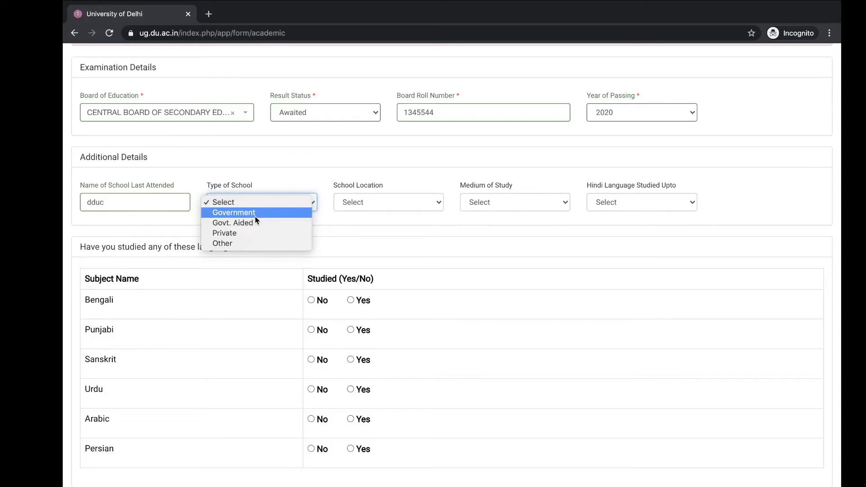
mouse_move(257, 233)
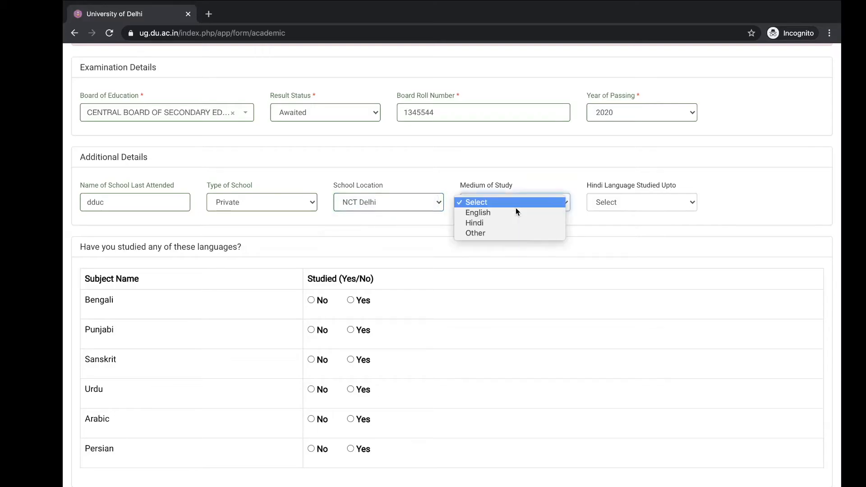
left_click(478, 213)
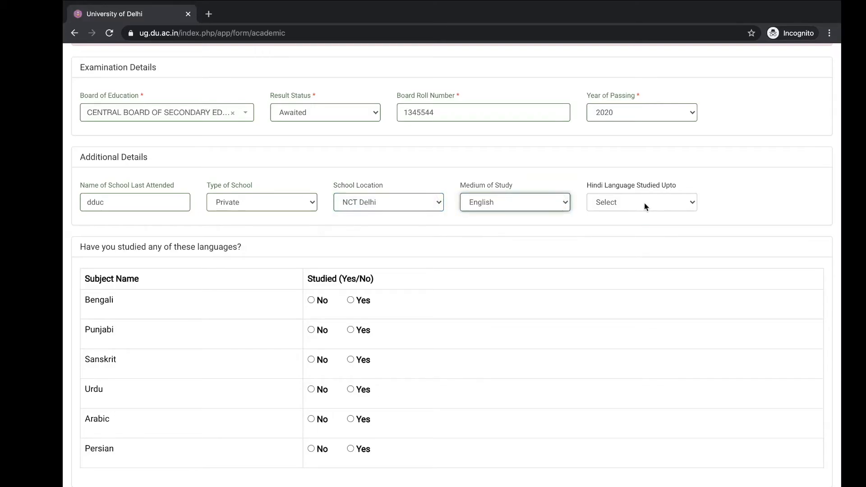
left_click(514, 202)
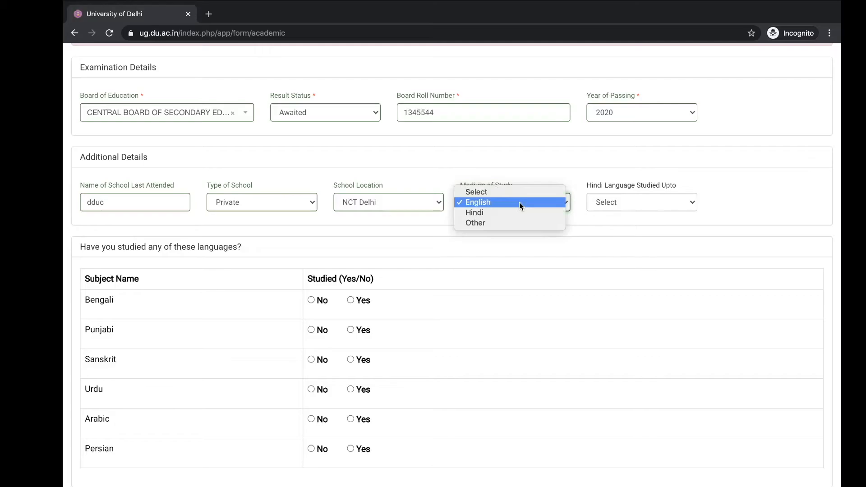
left_click(641, 202)
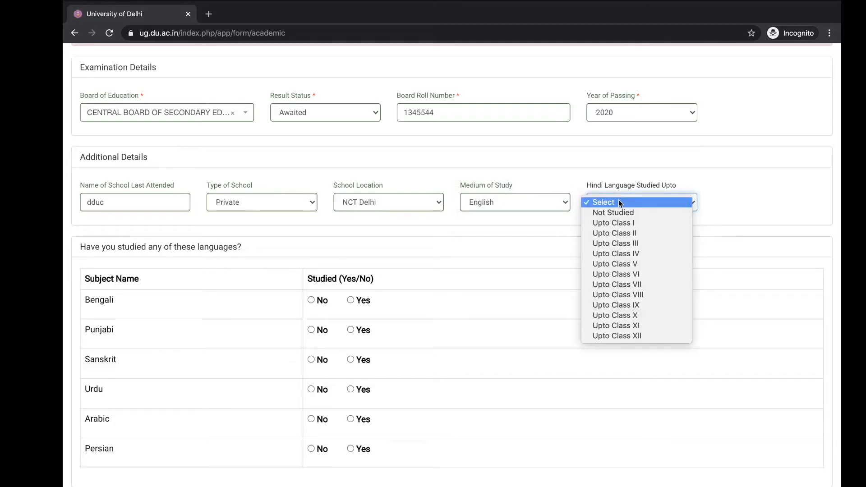
mouse_move(617, 295)
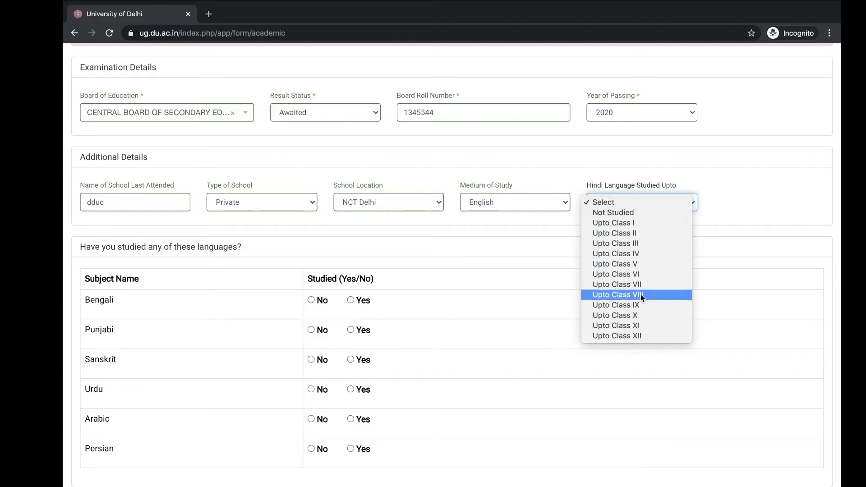
mouse_move(641, 315)
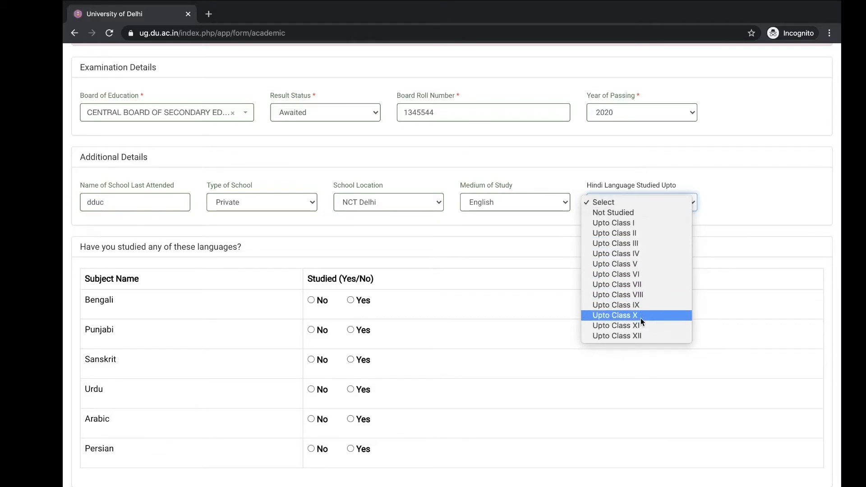
Mark Hindi studied up to Class X, answer No for other languages, and submit.
left_click(615, 315)
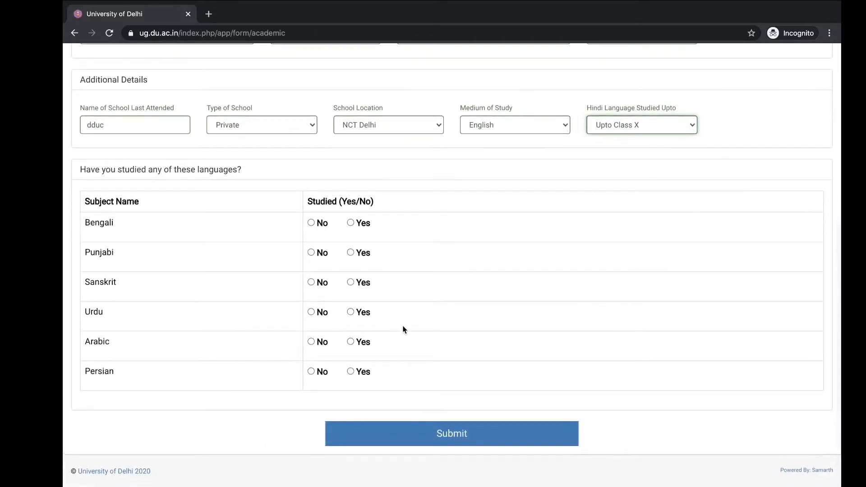
mouse_move(202, 248)
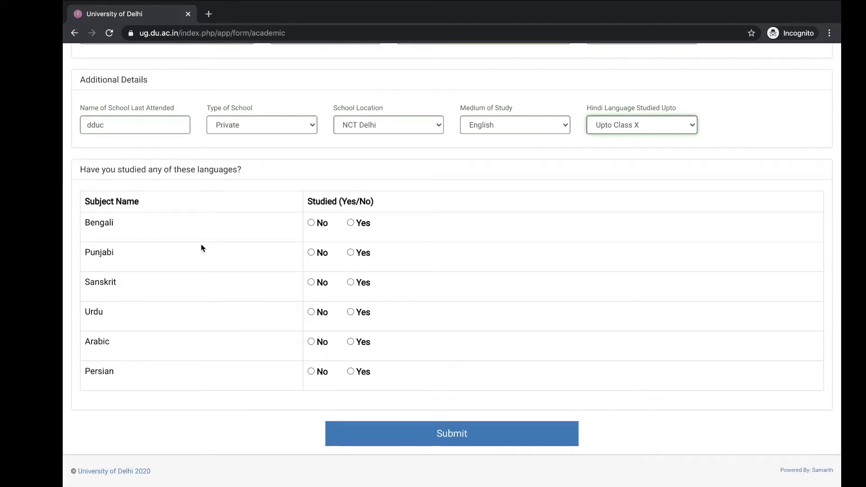
mouse_move(392, 220)
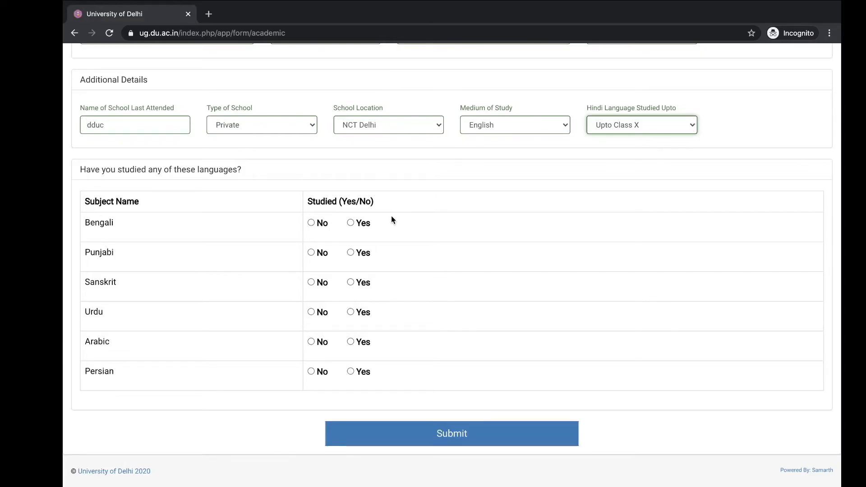
mouse_move(282, 259)
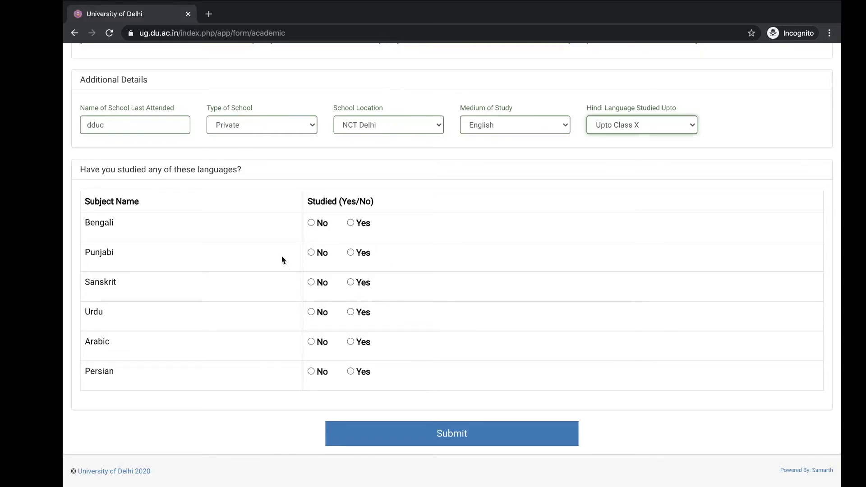
mouse_move(338, 248)
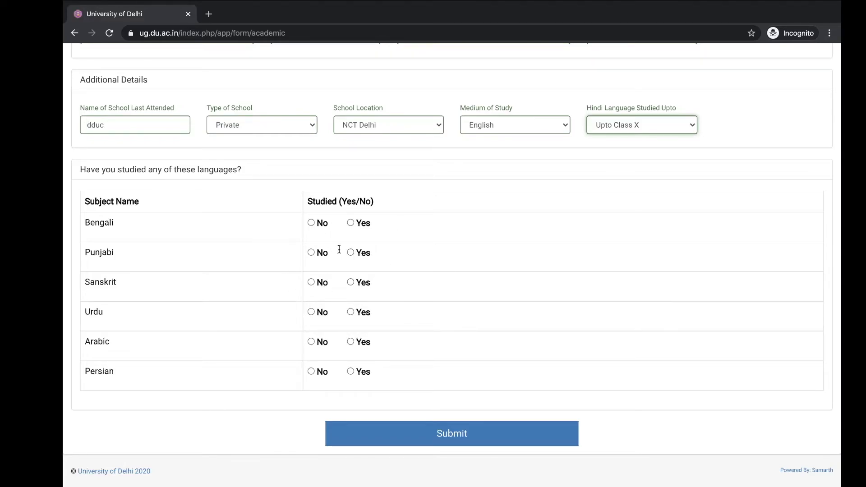
mouse_move(356, 283)
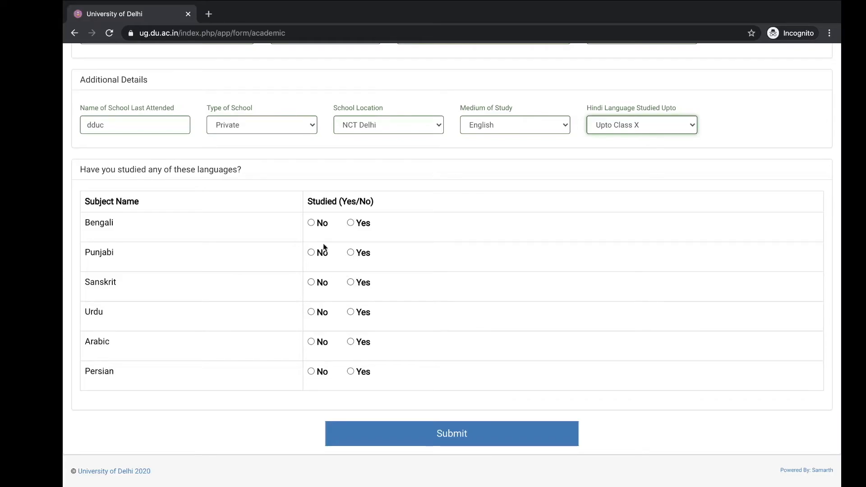
left_click(311, 253)
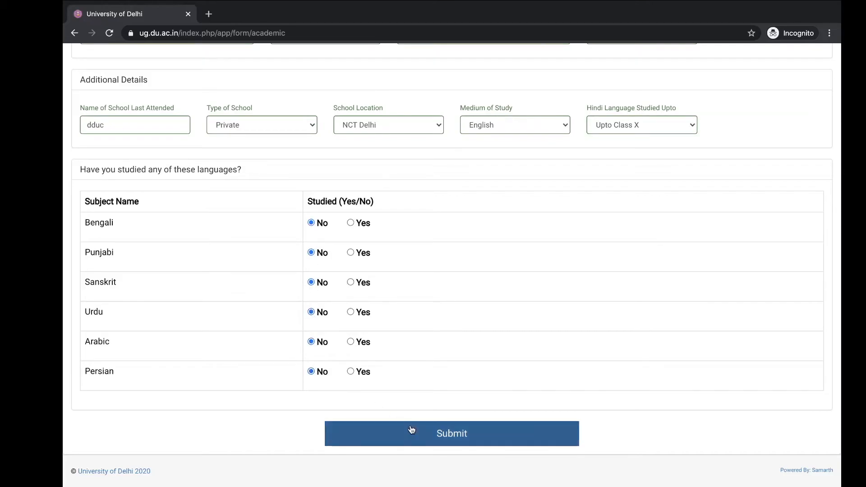
left_click(451, 433)
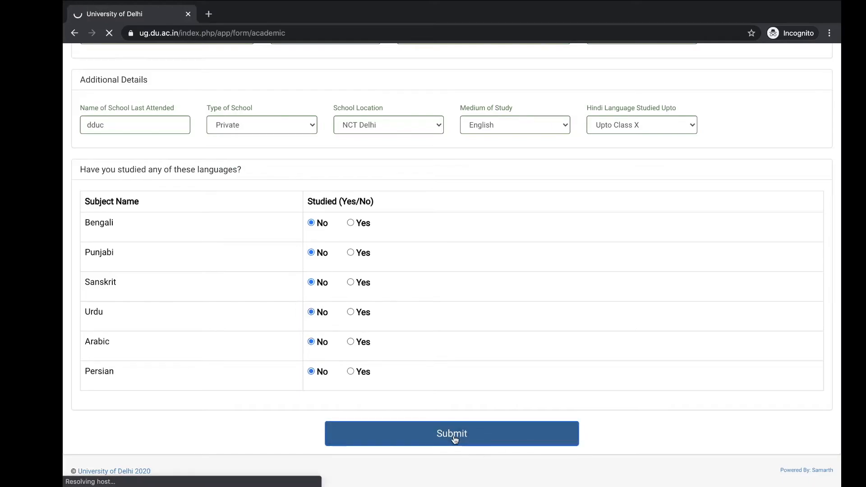
left_click(451, 433)
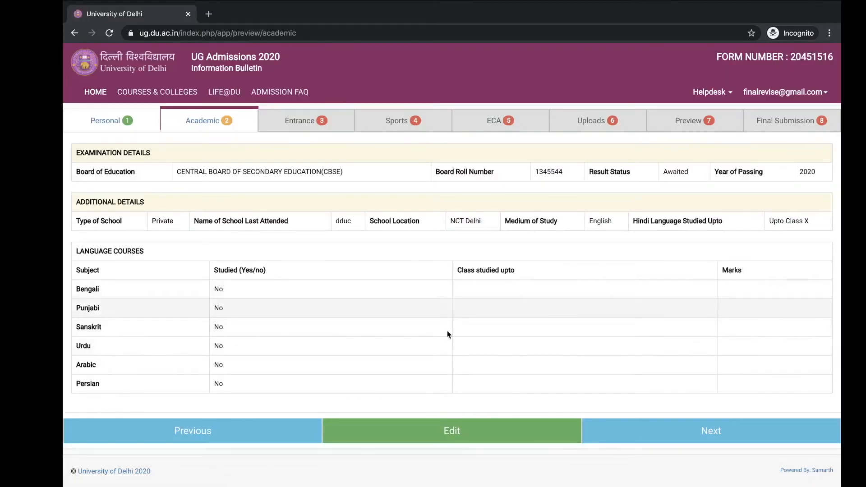
In the Entrance section, answer Yes to applying via entrance test and browse the course table.
left_click(306, 121)
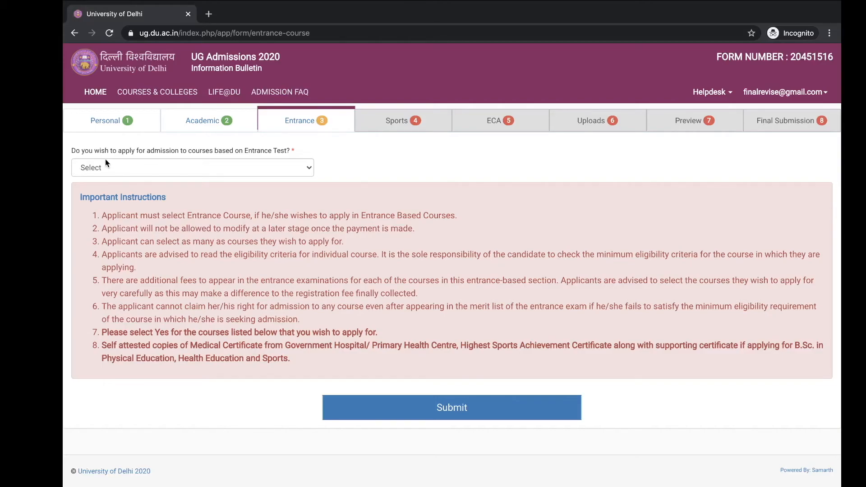
mouse_move(269, 162)
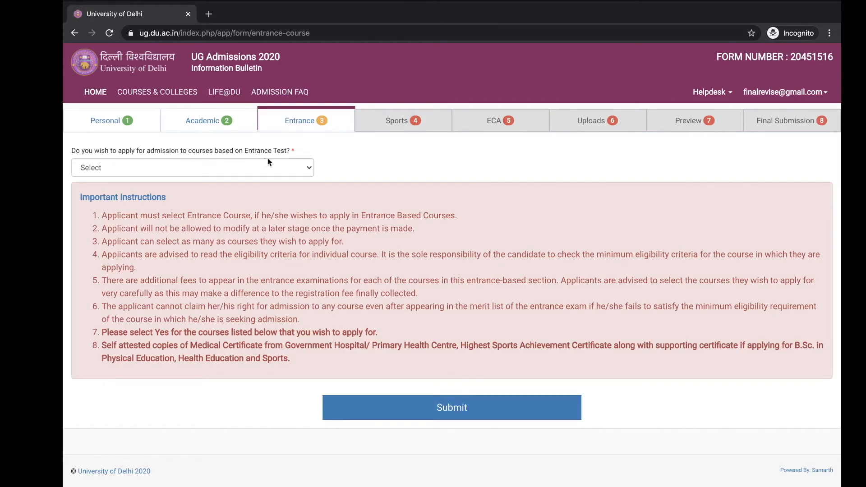
mouse_move(290, 168)
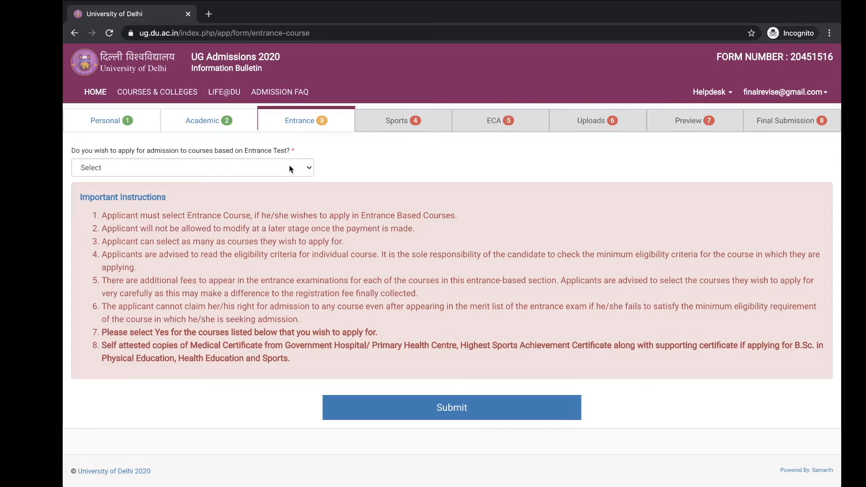
left_click(192, 167)
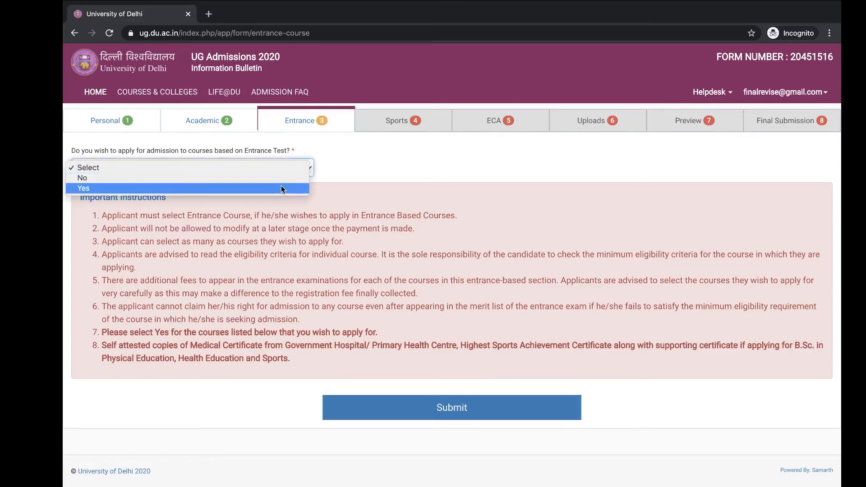
left_click(83, 188)
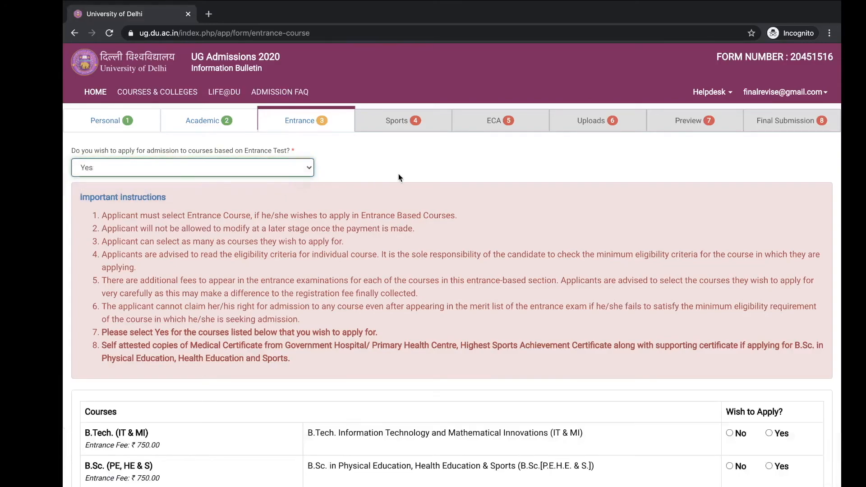
scroll("down", 3)
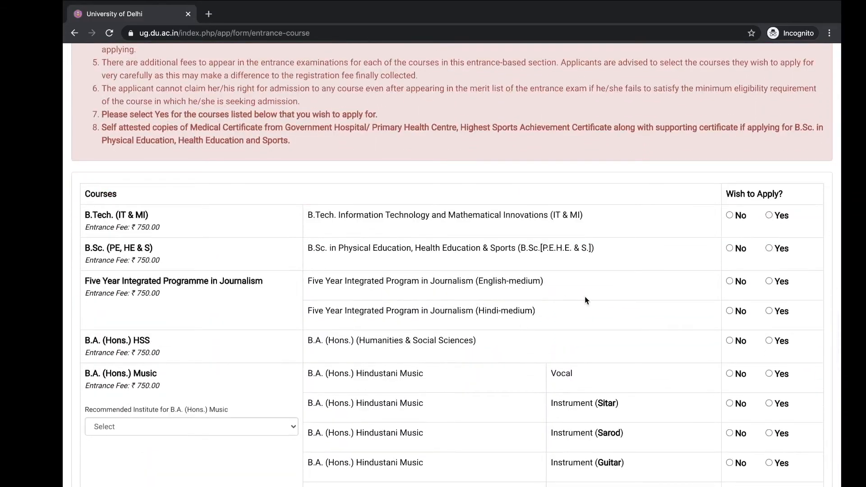
scroll("down", 3)
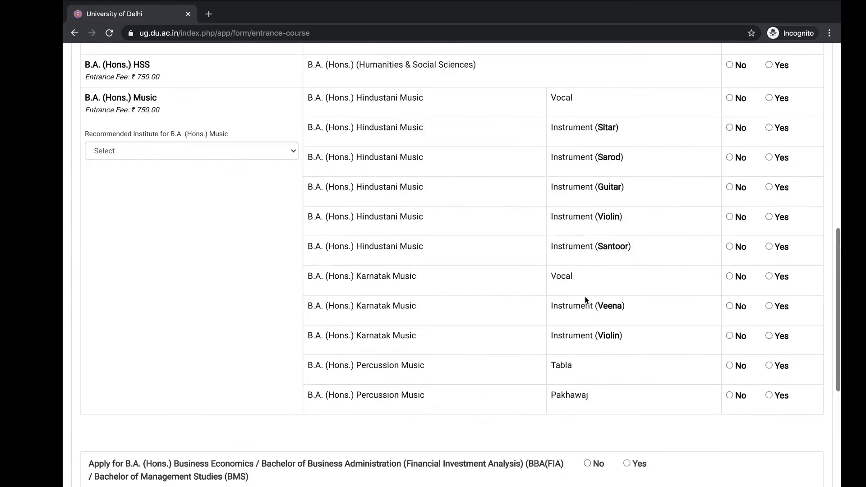
scroll("down", 3)
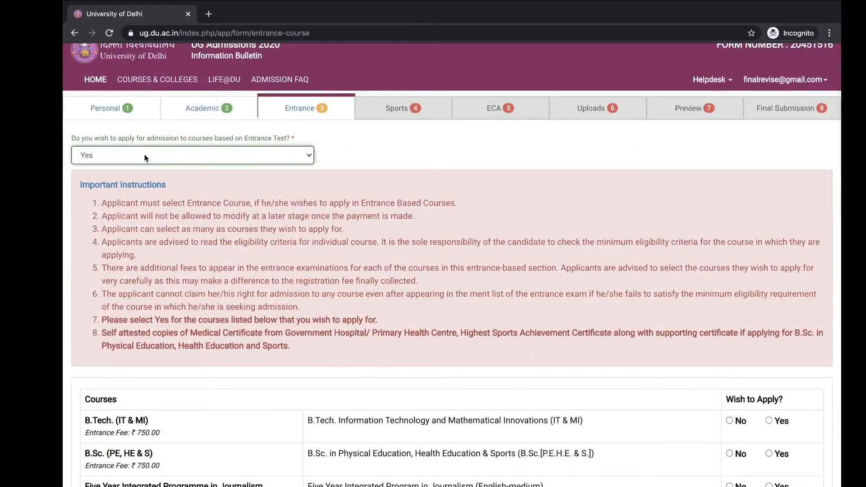
Switch the entrance-test answer to No and submit until the Sports page loads.
left_click(192, 154)
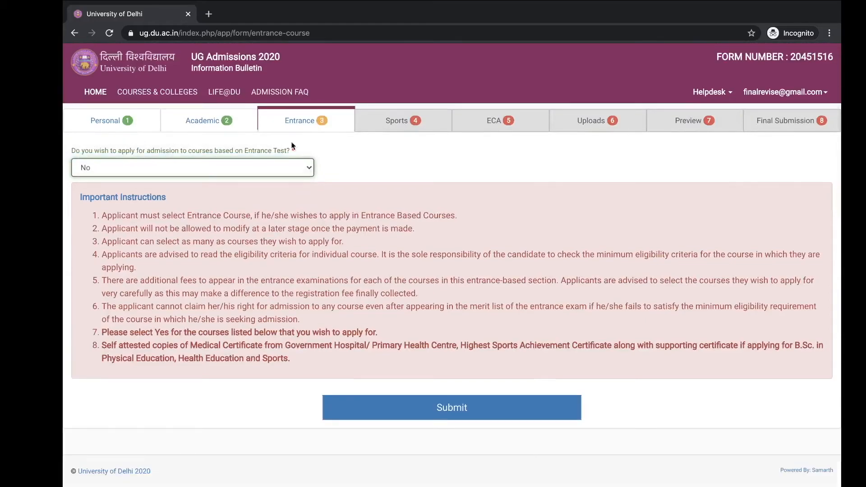
left_click(451, 408)
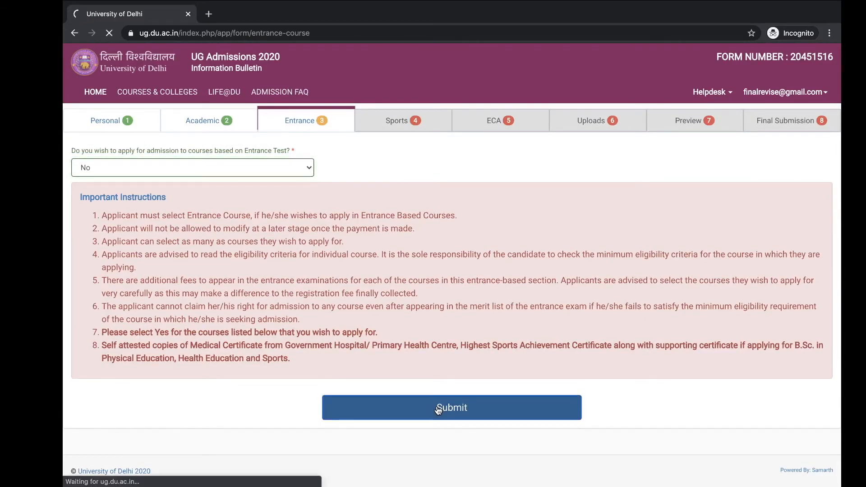
left_click(451, 408)
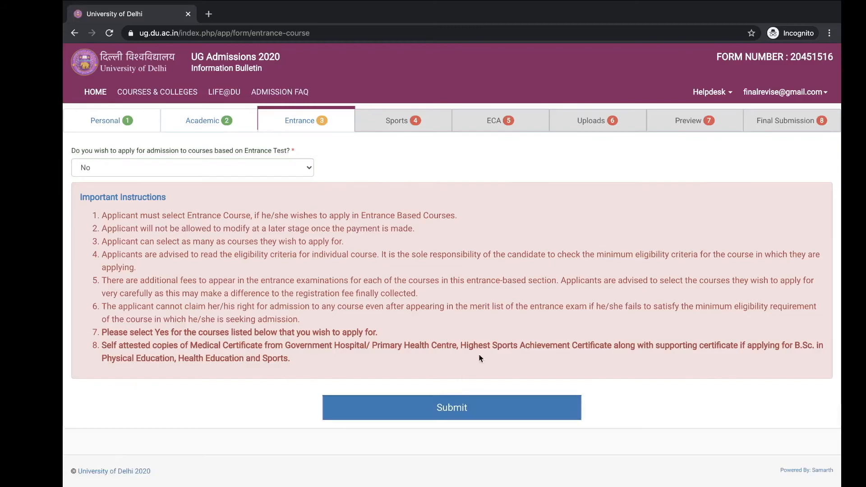
mouse_move(427, 252)
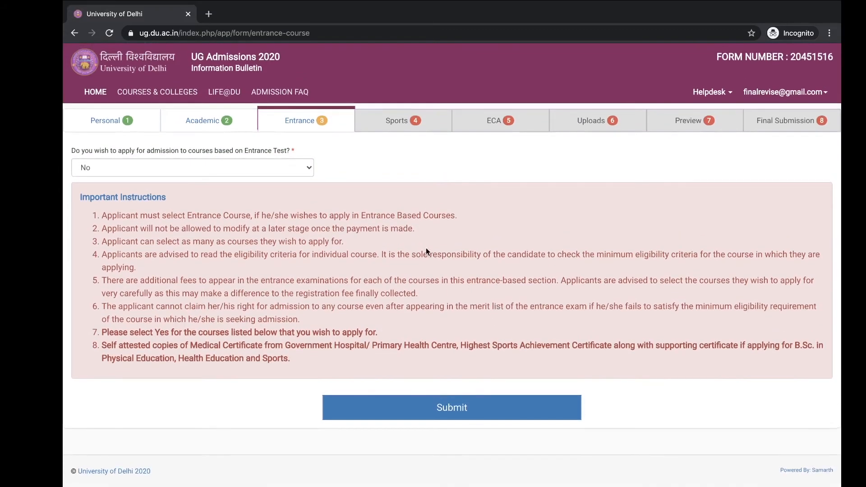
left_click(451, 407)
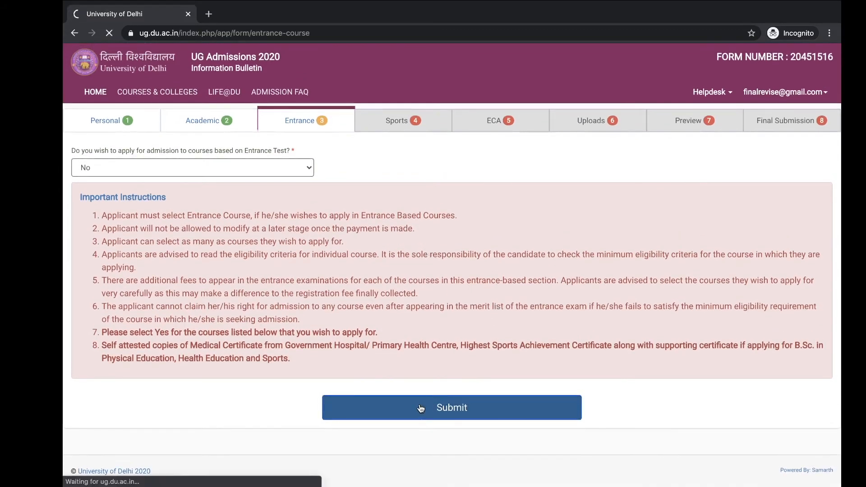
left_click(451, 407)
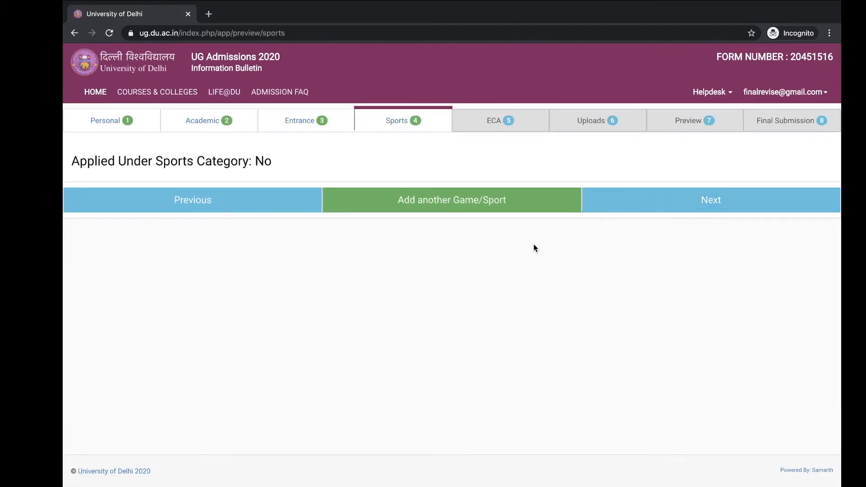
mouse_move(364, 256)
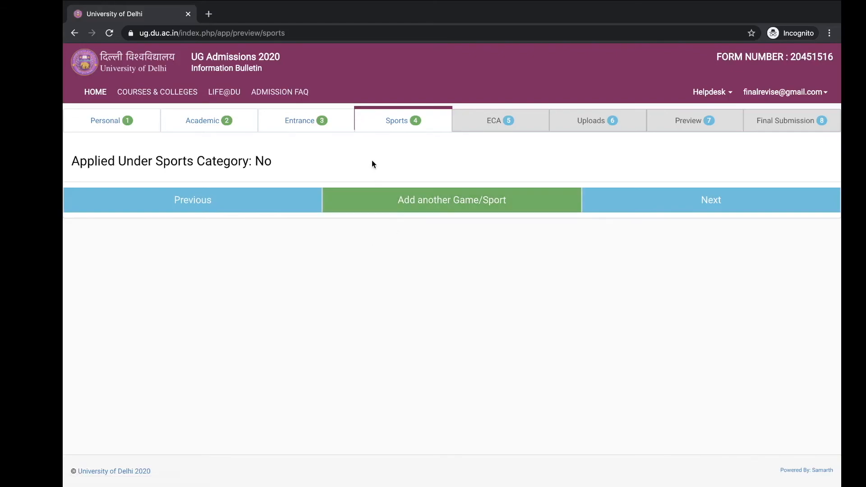
mouse_move(377, 199)
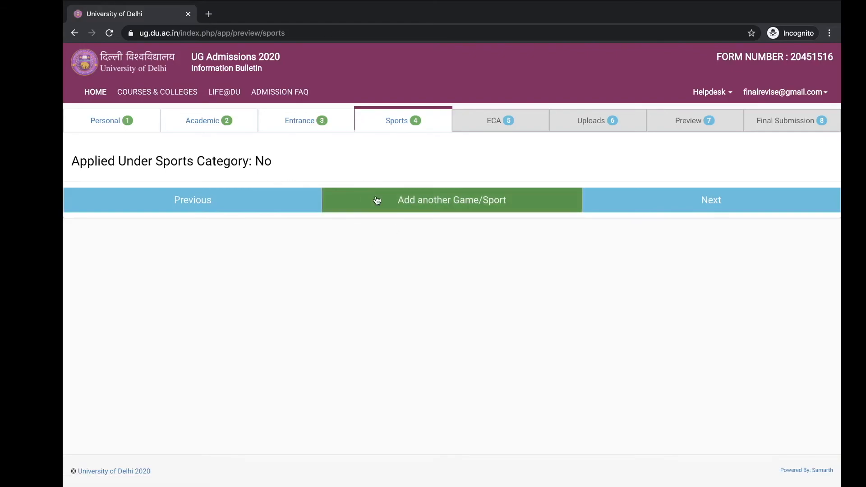
mouse_move(517, 206)
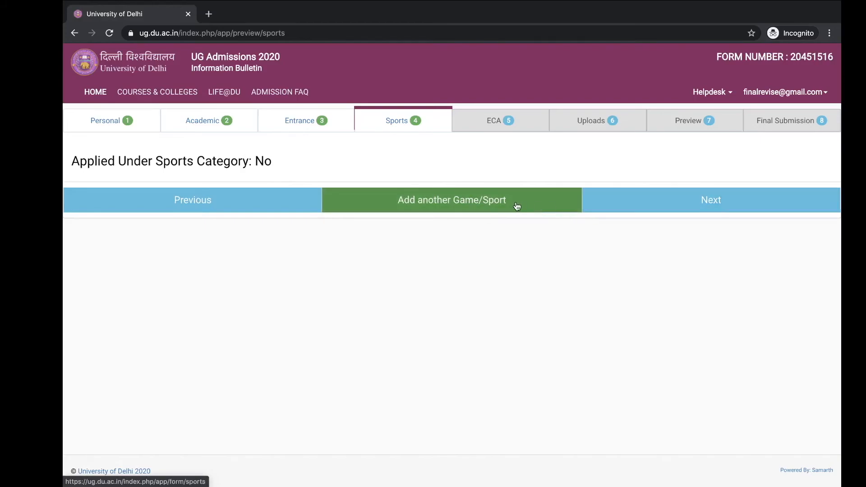
mouse_move(523, 203)
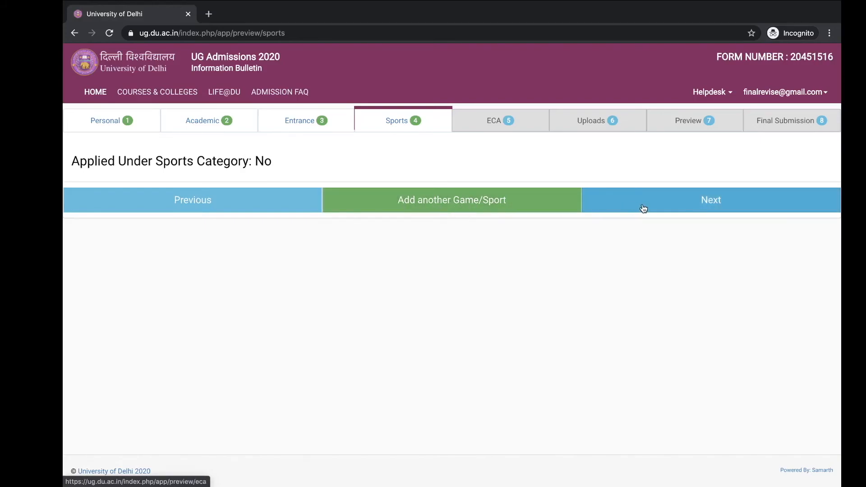
Advance past the Sports and ECA pages to the Uploads section.
left_click(710, 200)
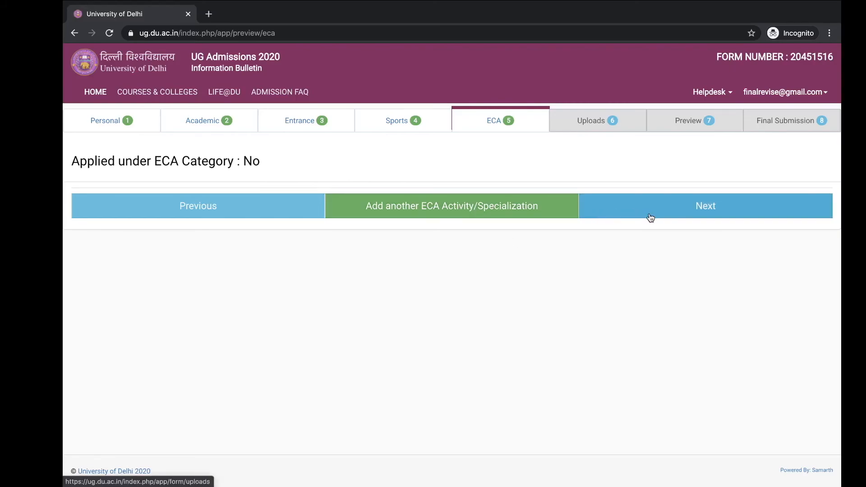
left_click(705, 205)
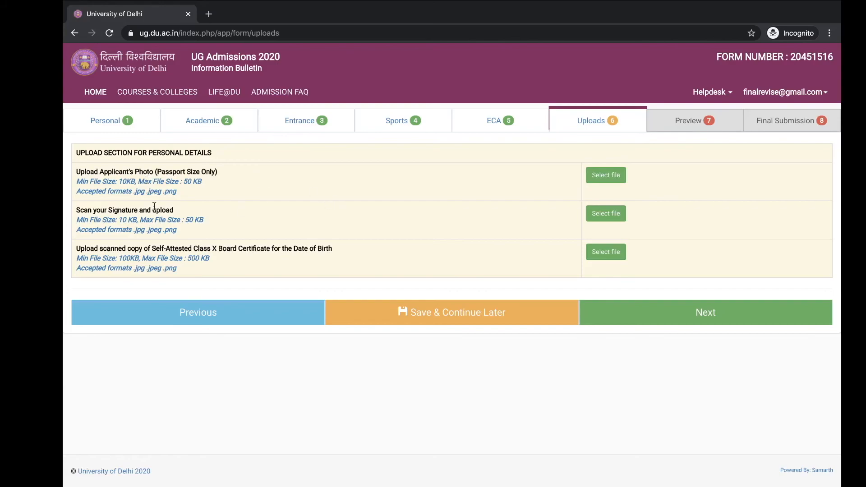
mouse_move(521, 231)
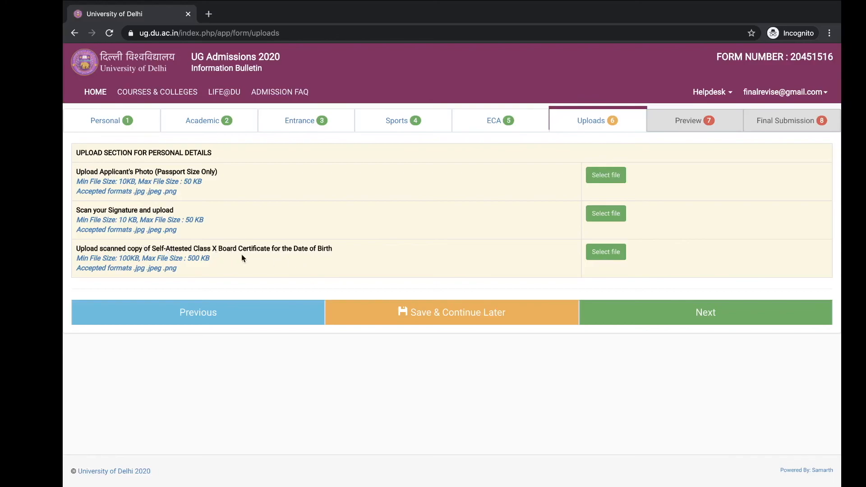
mouse_move(406, 260)
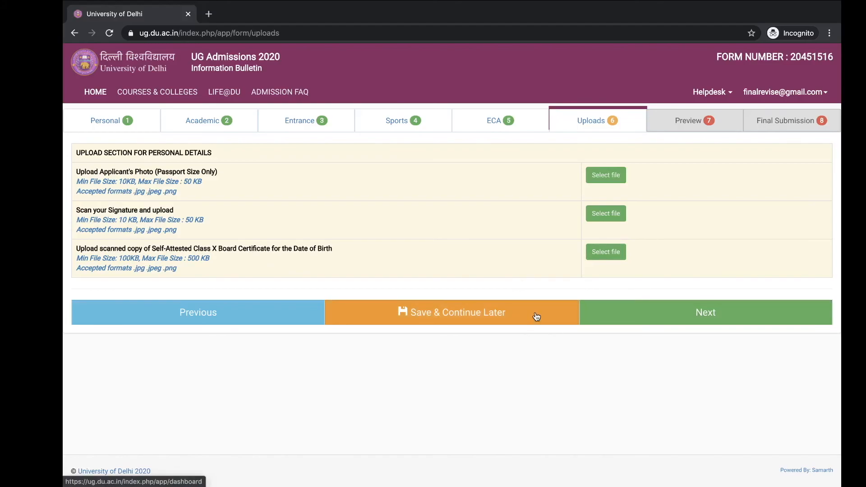
Save the application for later and return to the status dashboard.
left_click(451, 312)
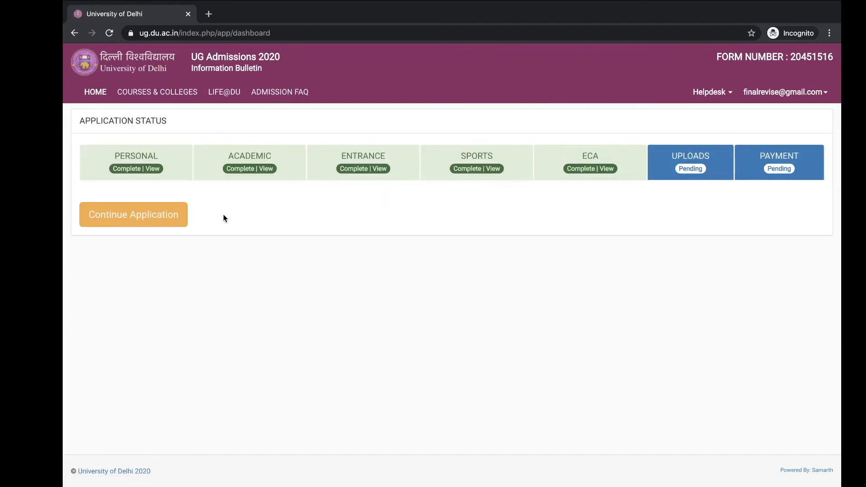
Resume the application and try leaving Uploads with no photo, signature or certificate attached.
left_click(133, 214)
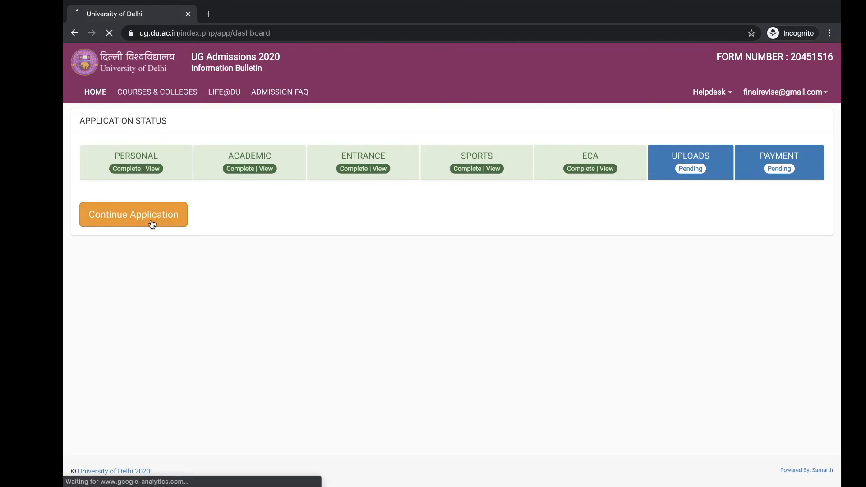
left_click(133, 214)
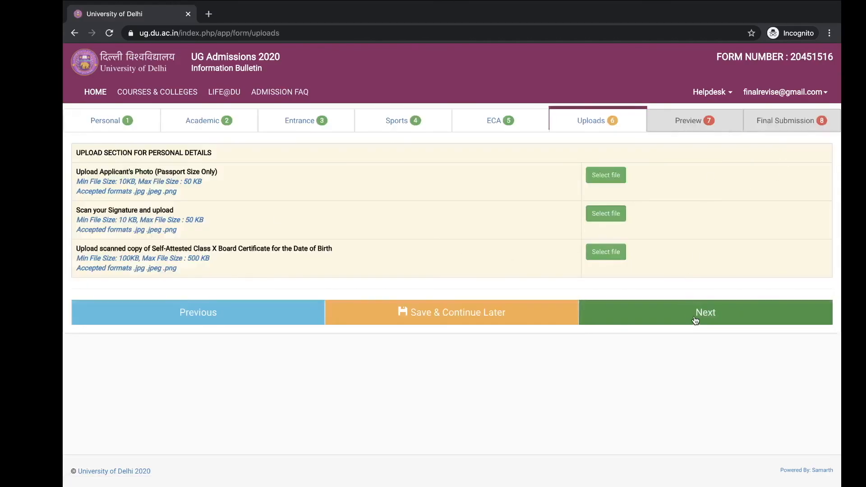
left_click(704, 312)
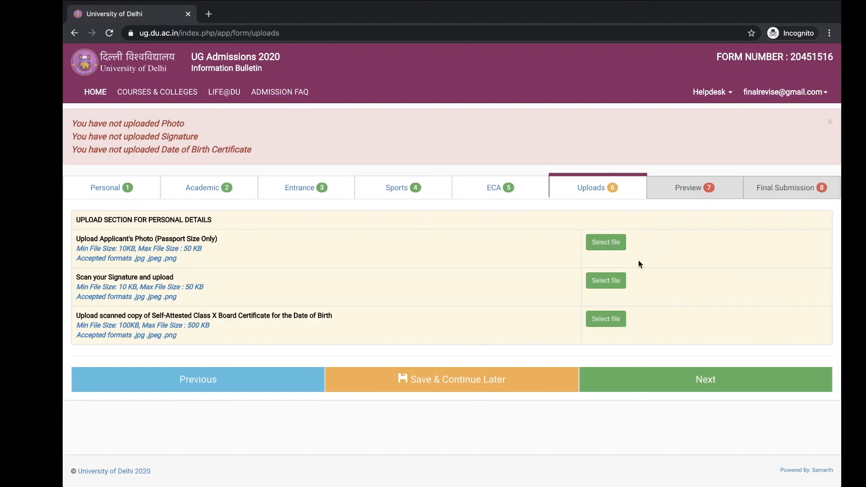
mouse_move(544, 367)
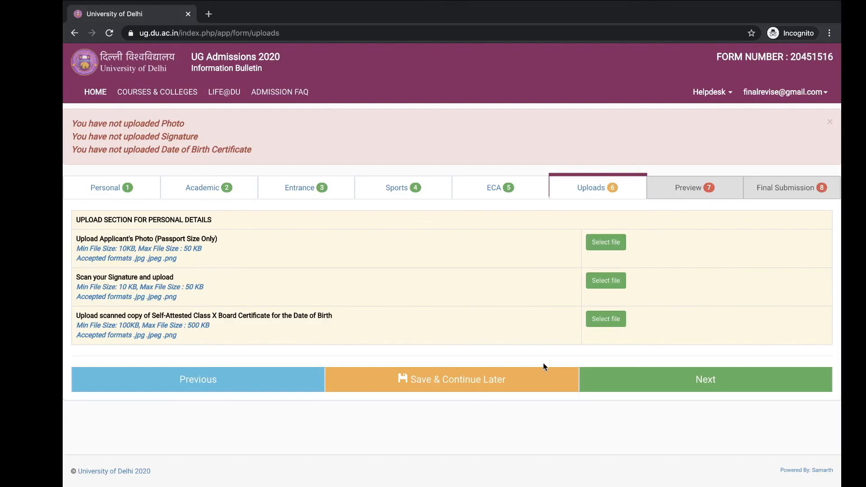
mouse_move(751, 244)
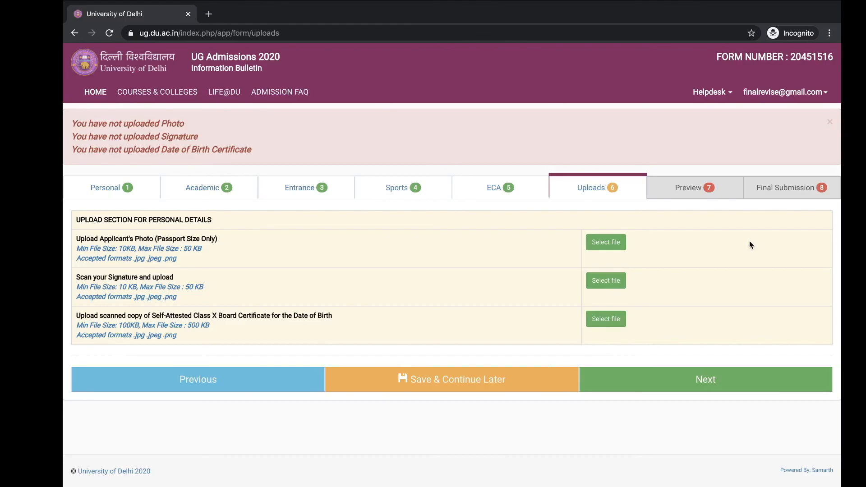